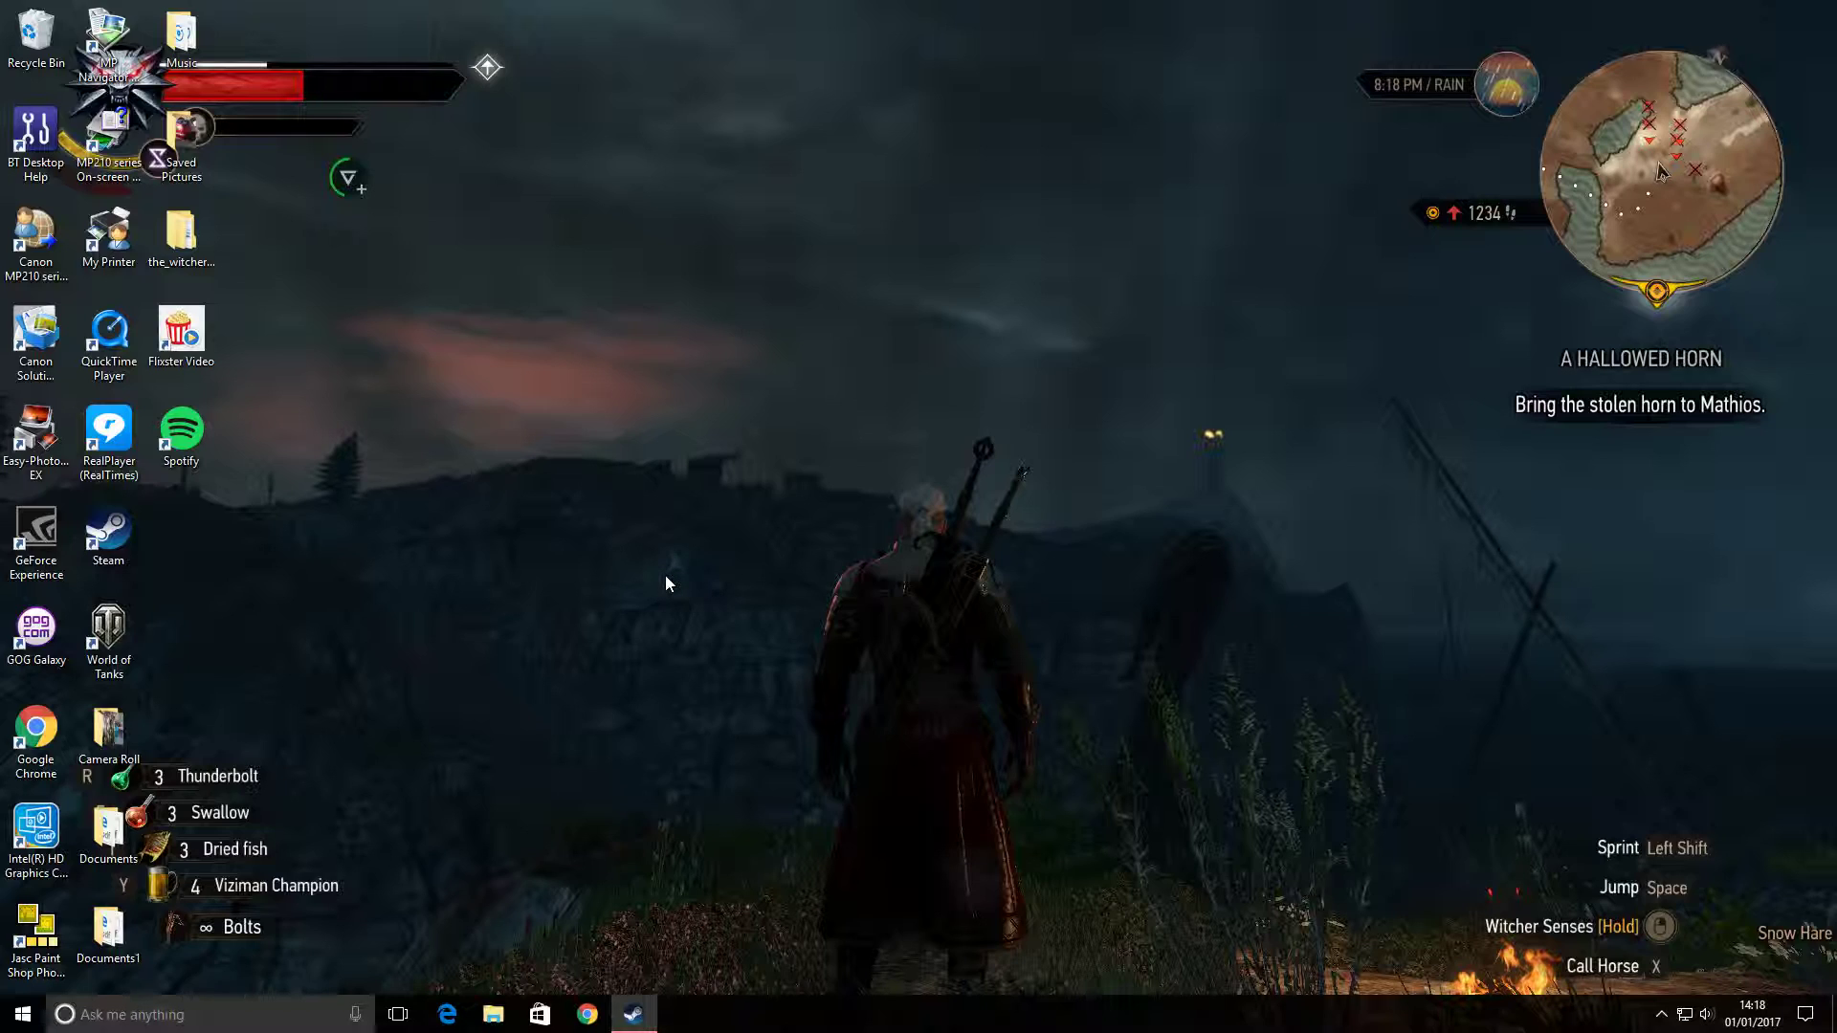
{"action": "mouse_move", "coordinate": [662, 581]}
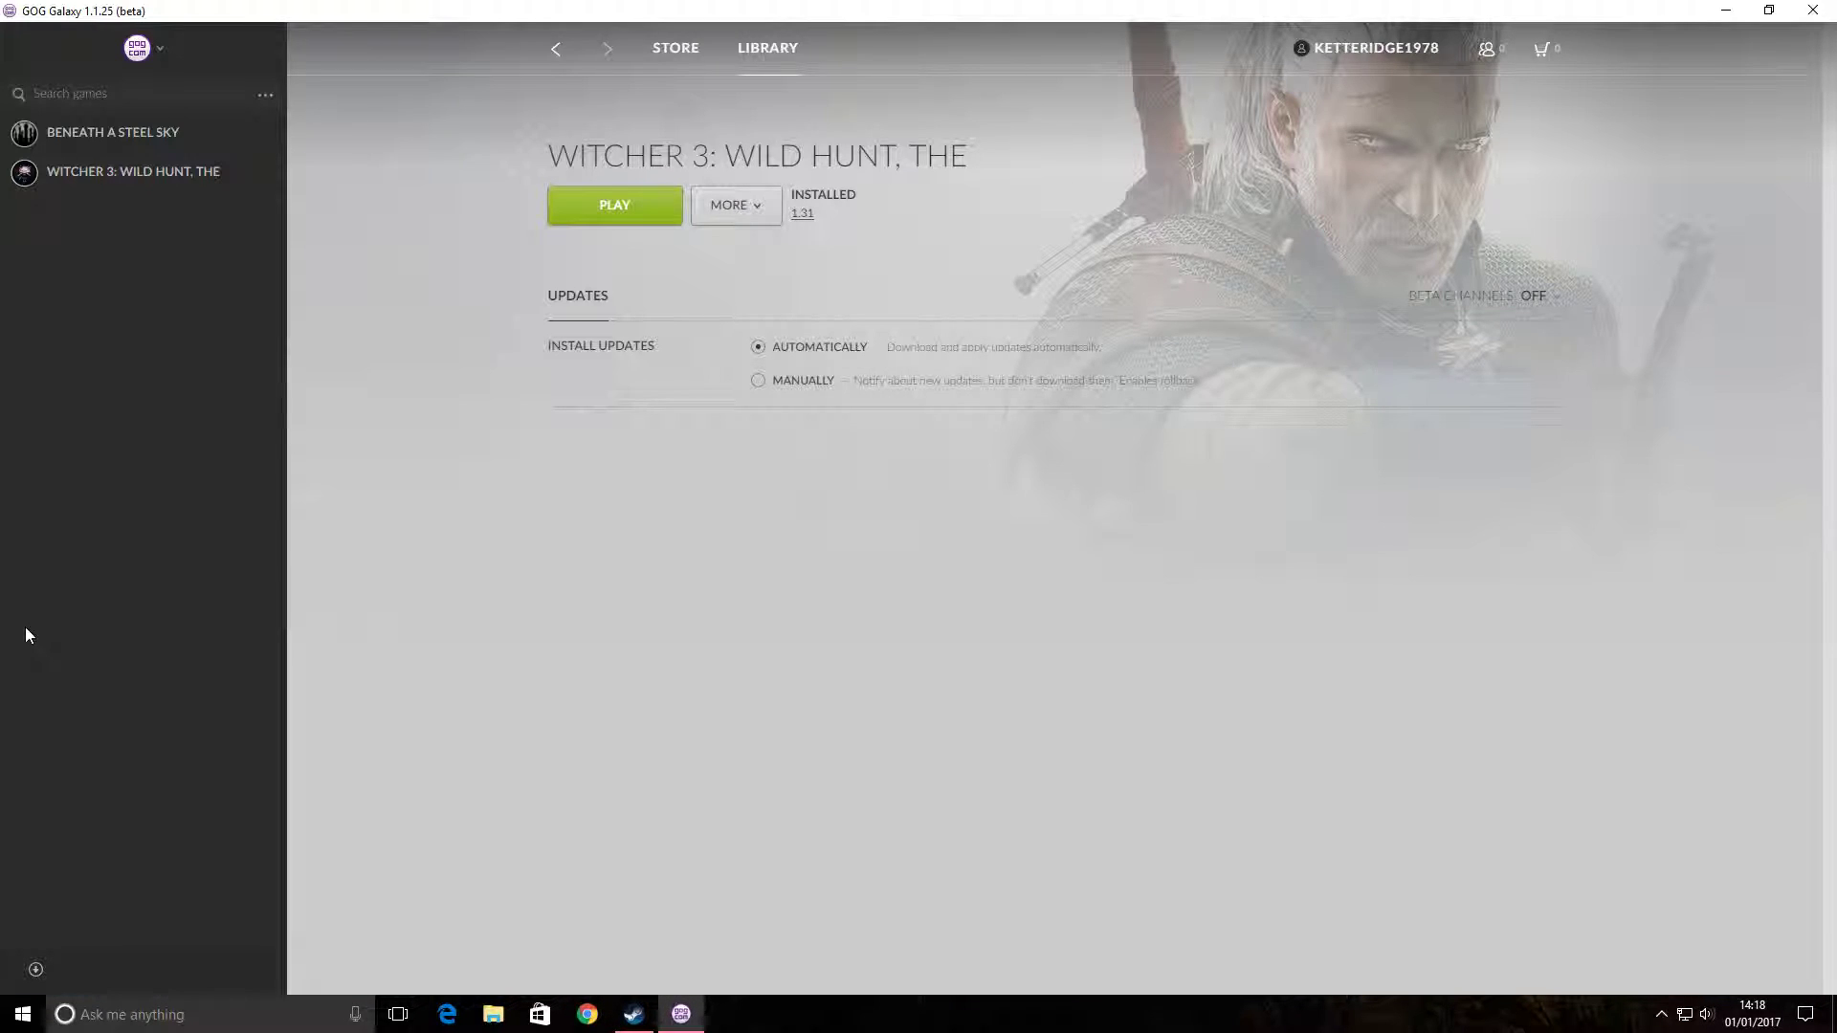
{"action": "mouse_move", "coordinate": [98, 423]}
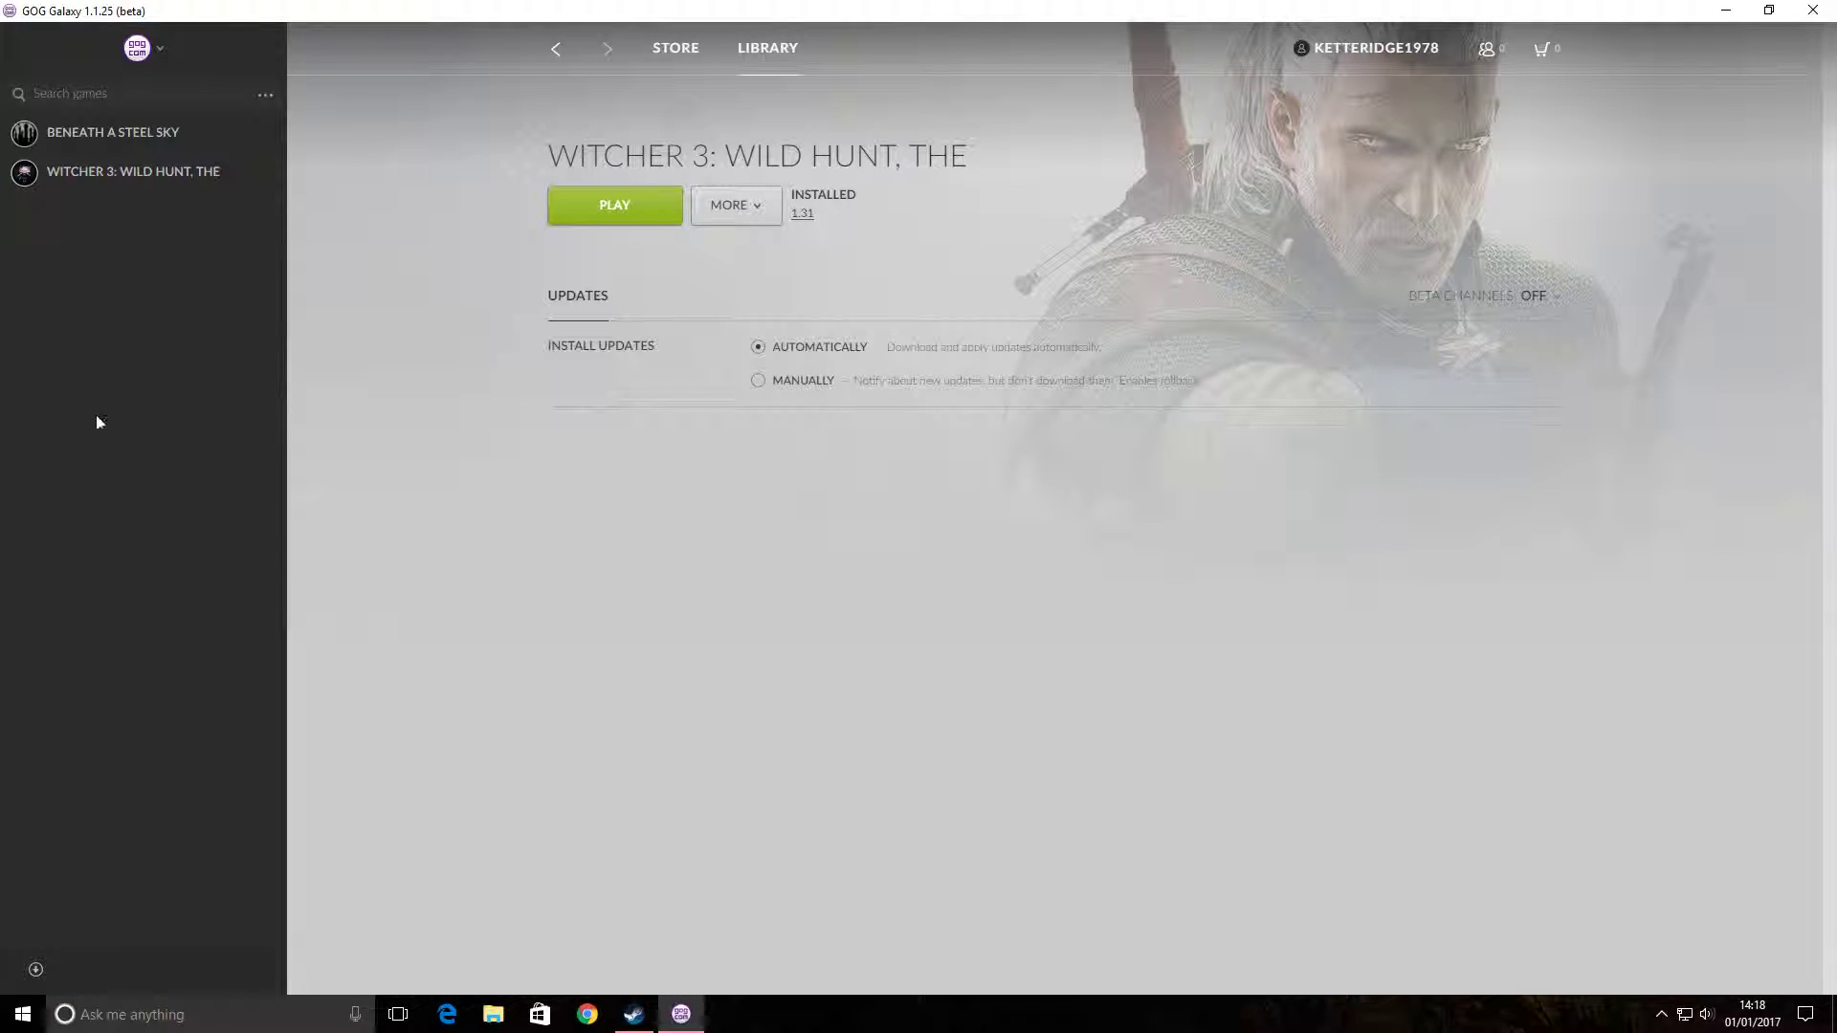
{"action": "mouse_move", "coordinate": [457, 327]}
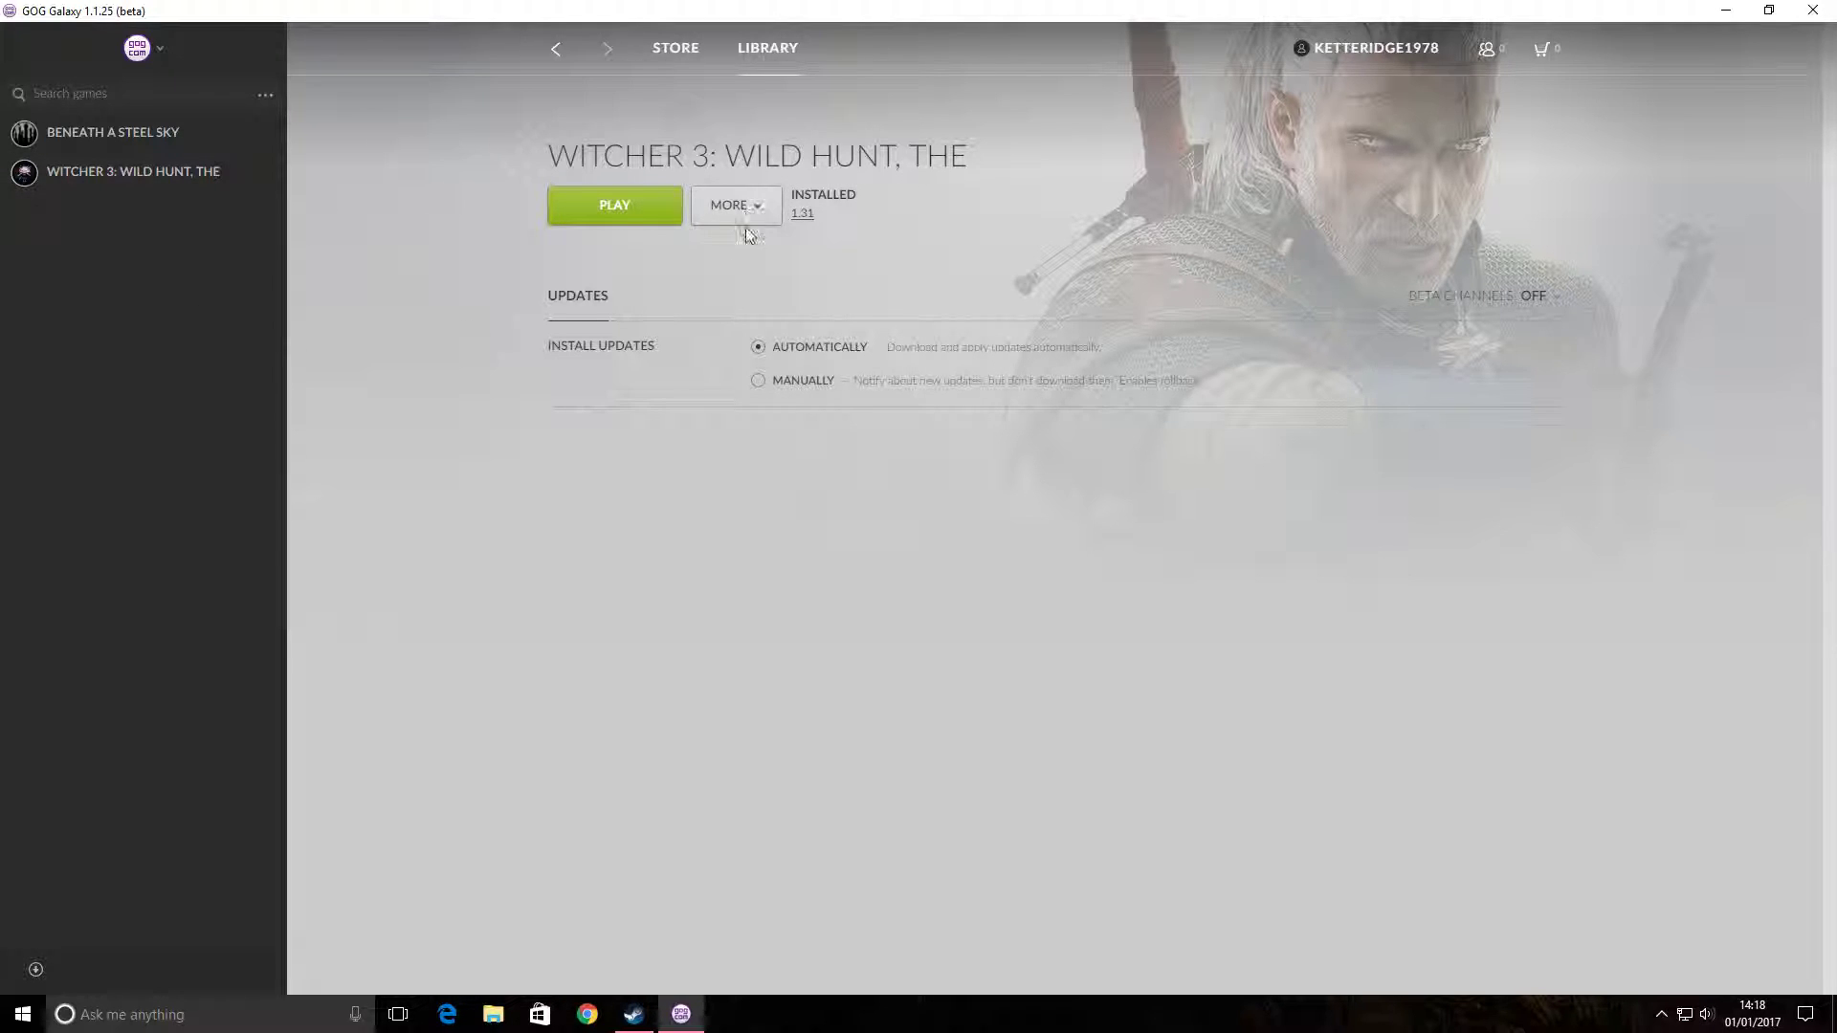
{"action": "mouse_move", "coordinate": [1755, 46]}
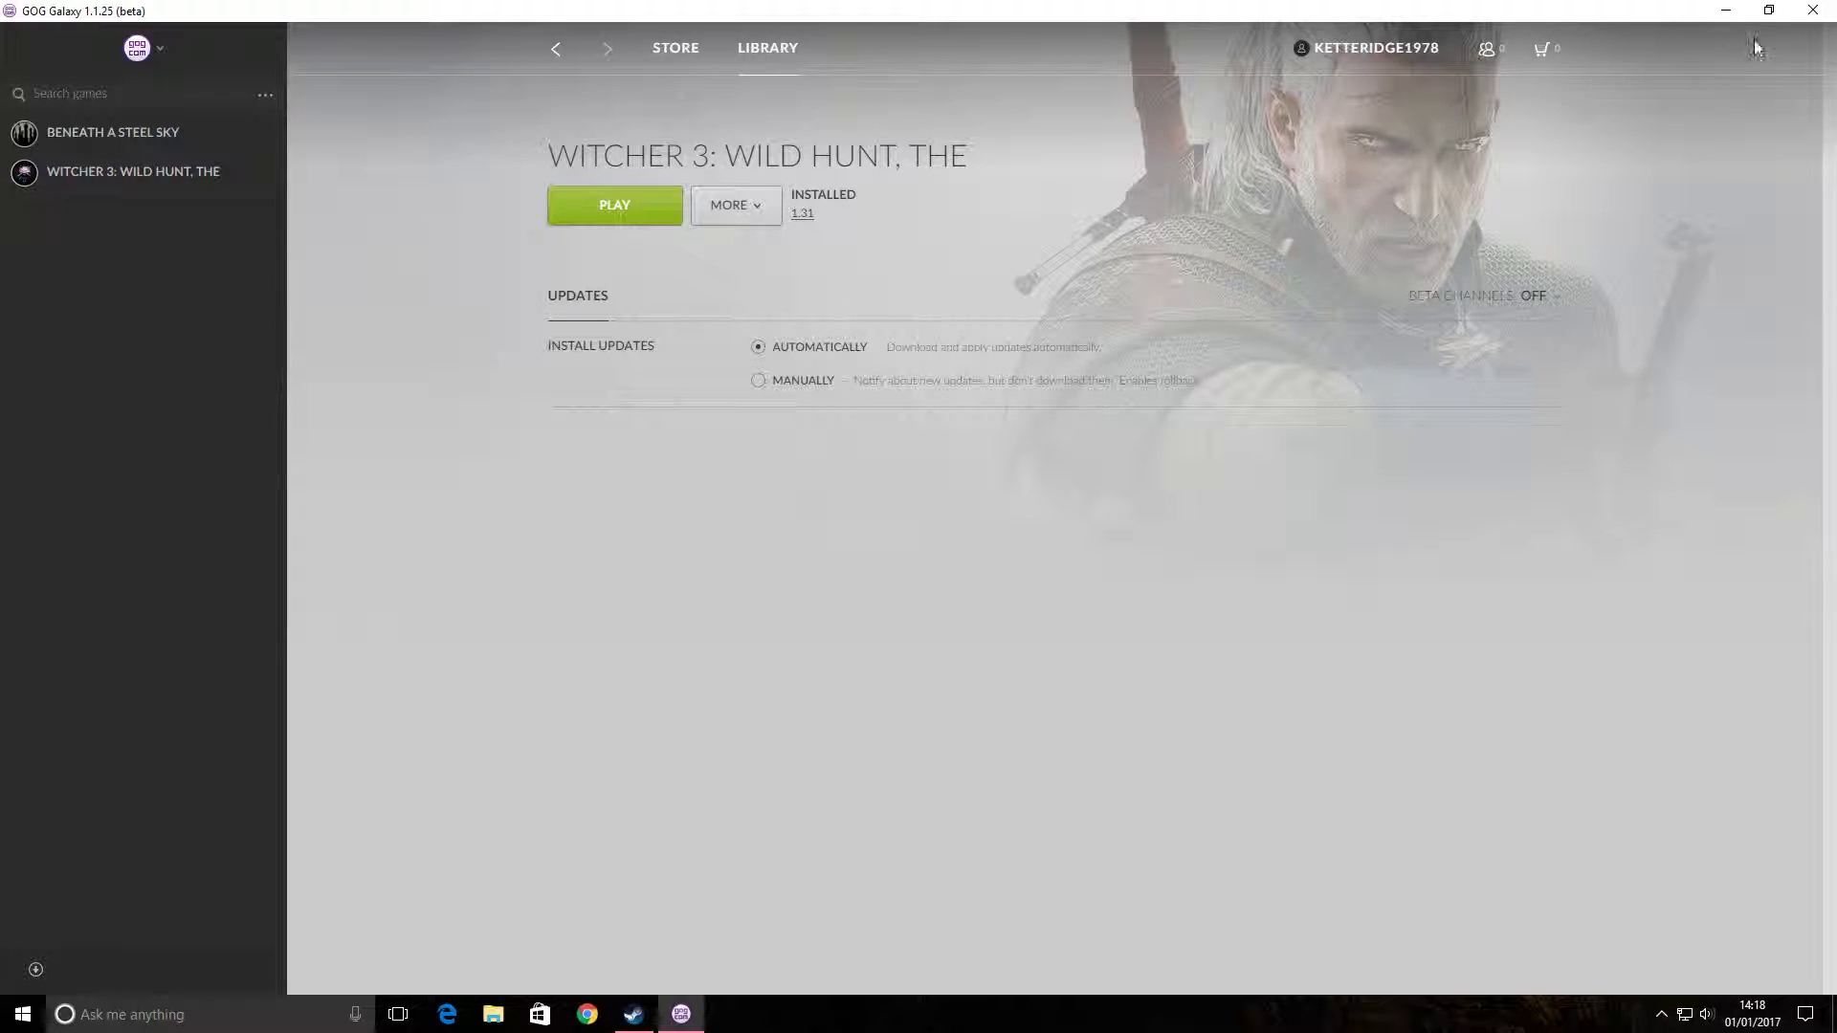
{"action": "mouse_move", "coordinate": [765, 216]}
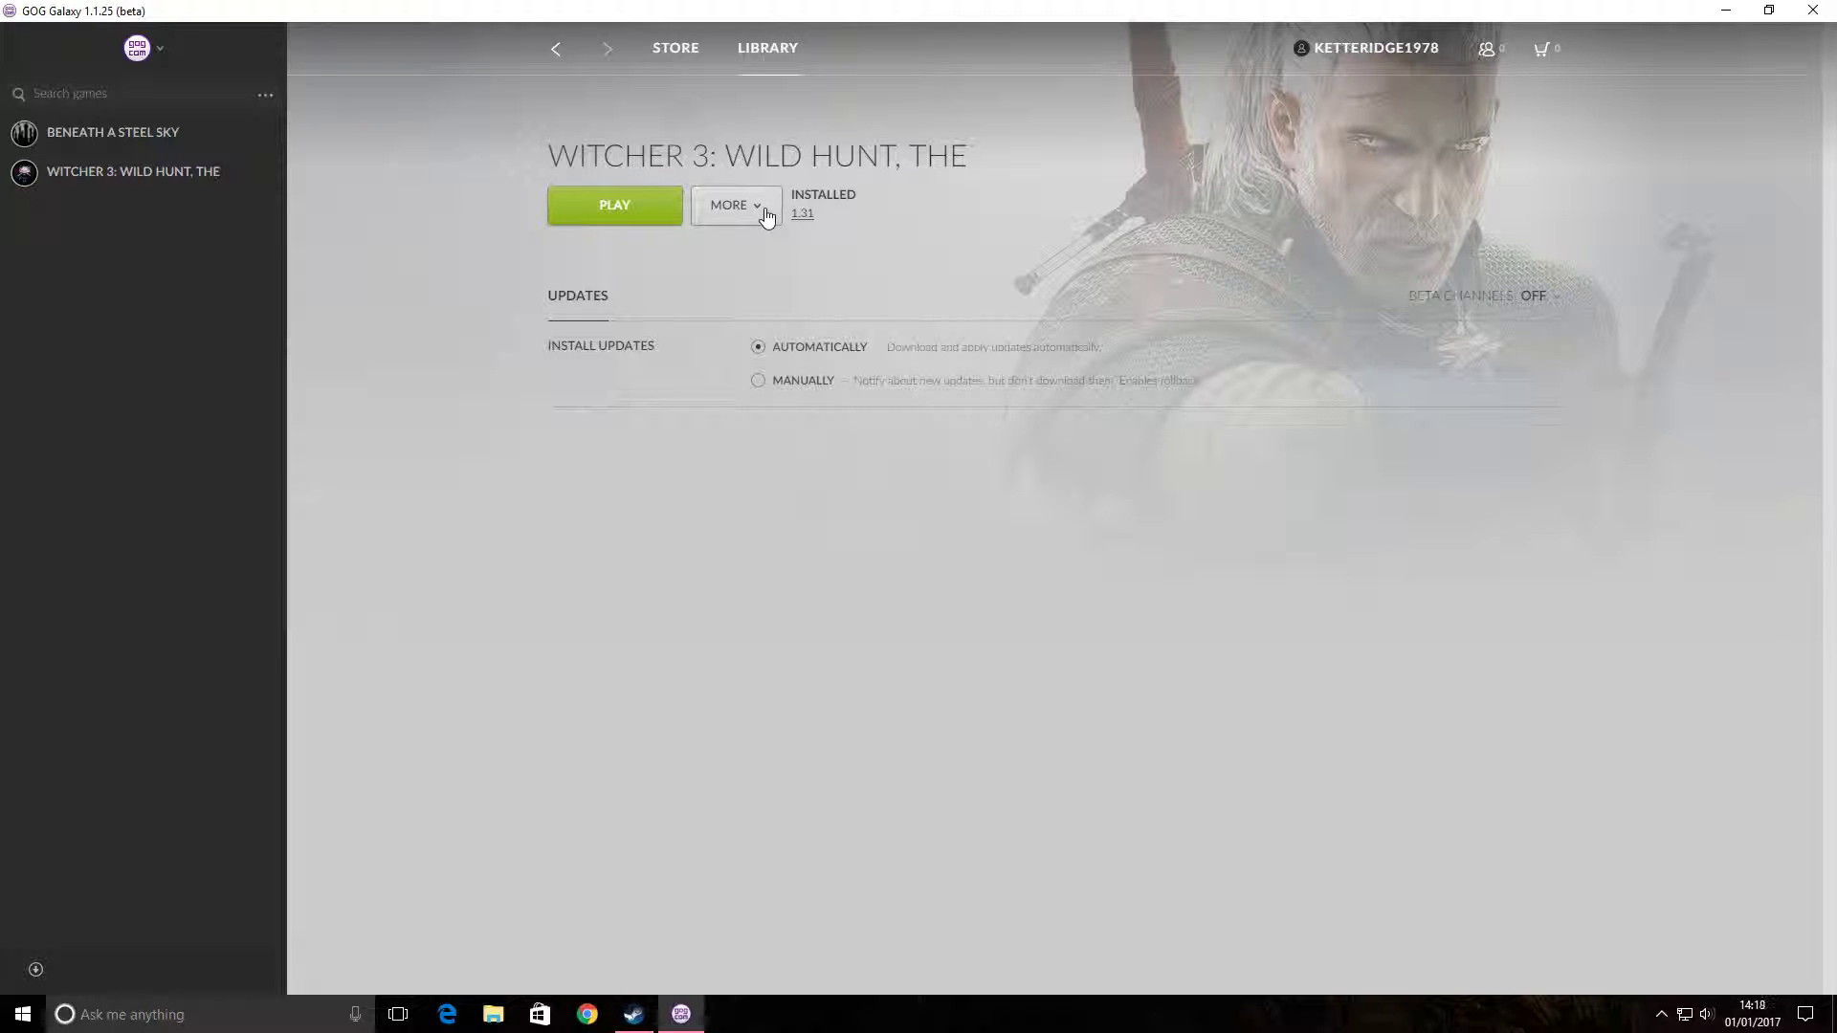
- Return to The Witcher 3: Wild Hunt game page from the library's owned games
{"action": "left_click", "coordinate": [675, 48]}
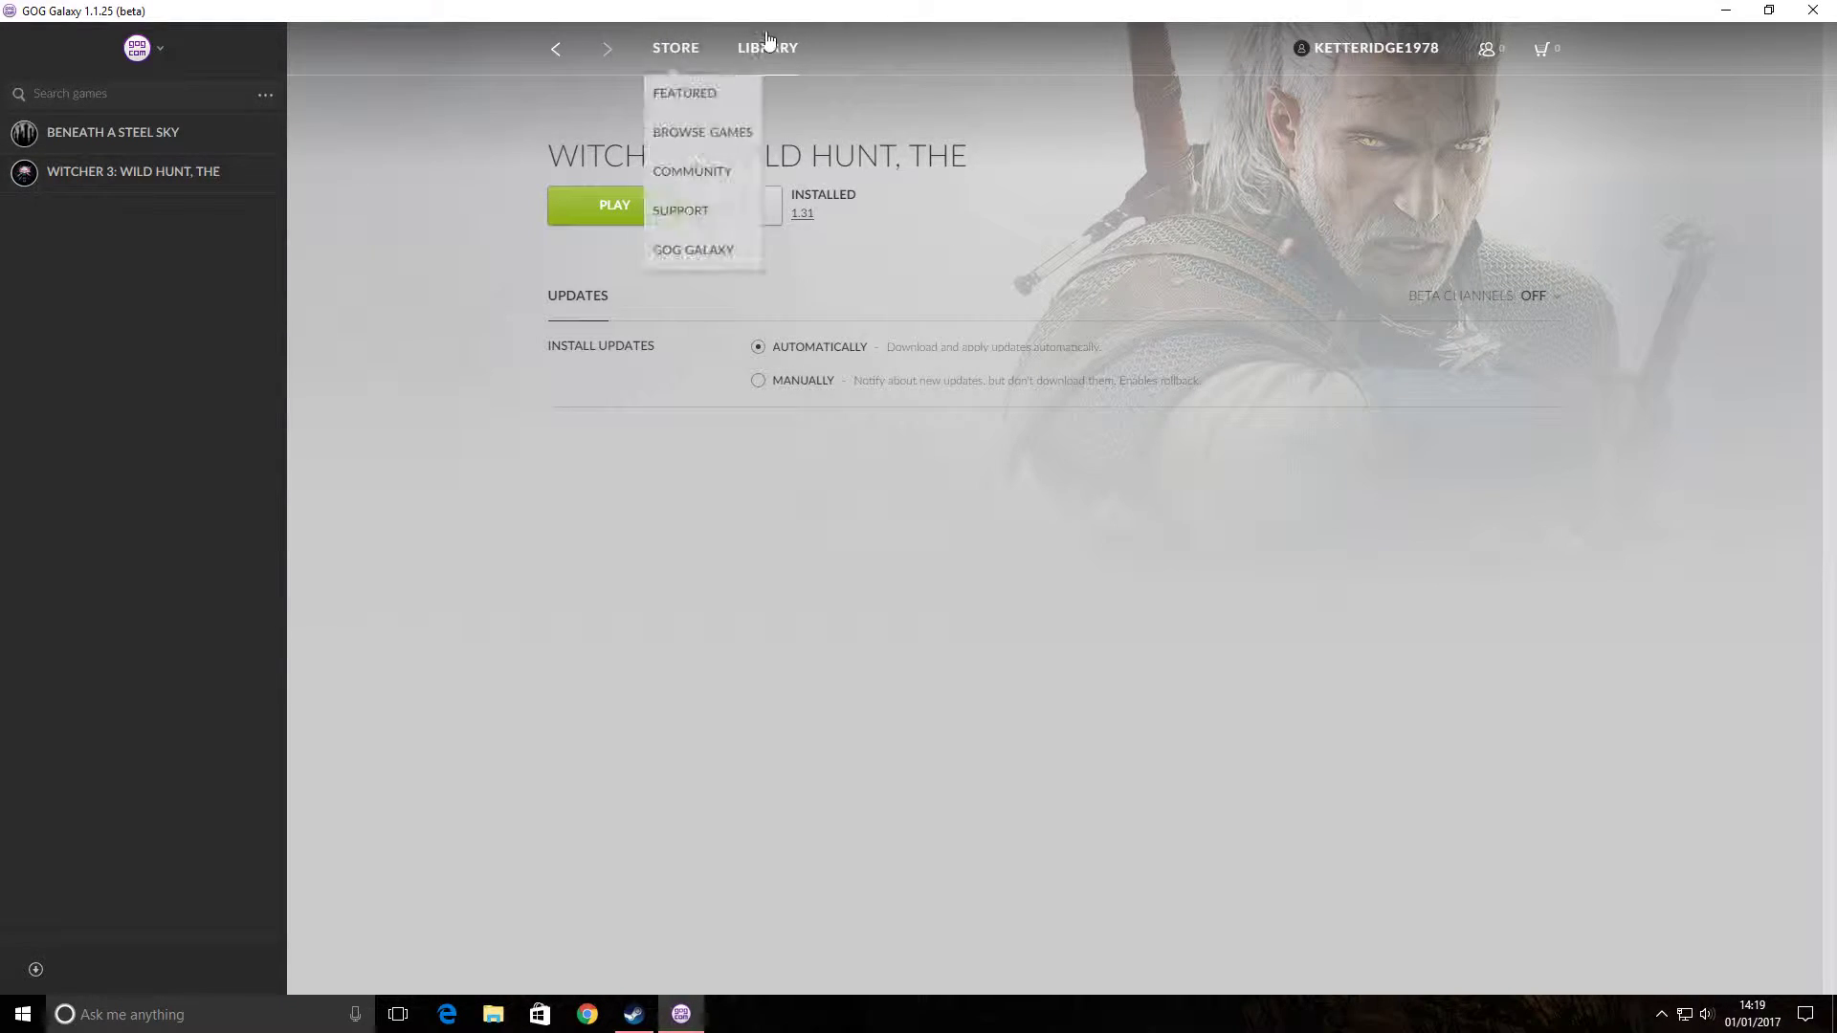
{"action": "left_click", "coordinate": [767, 47]}
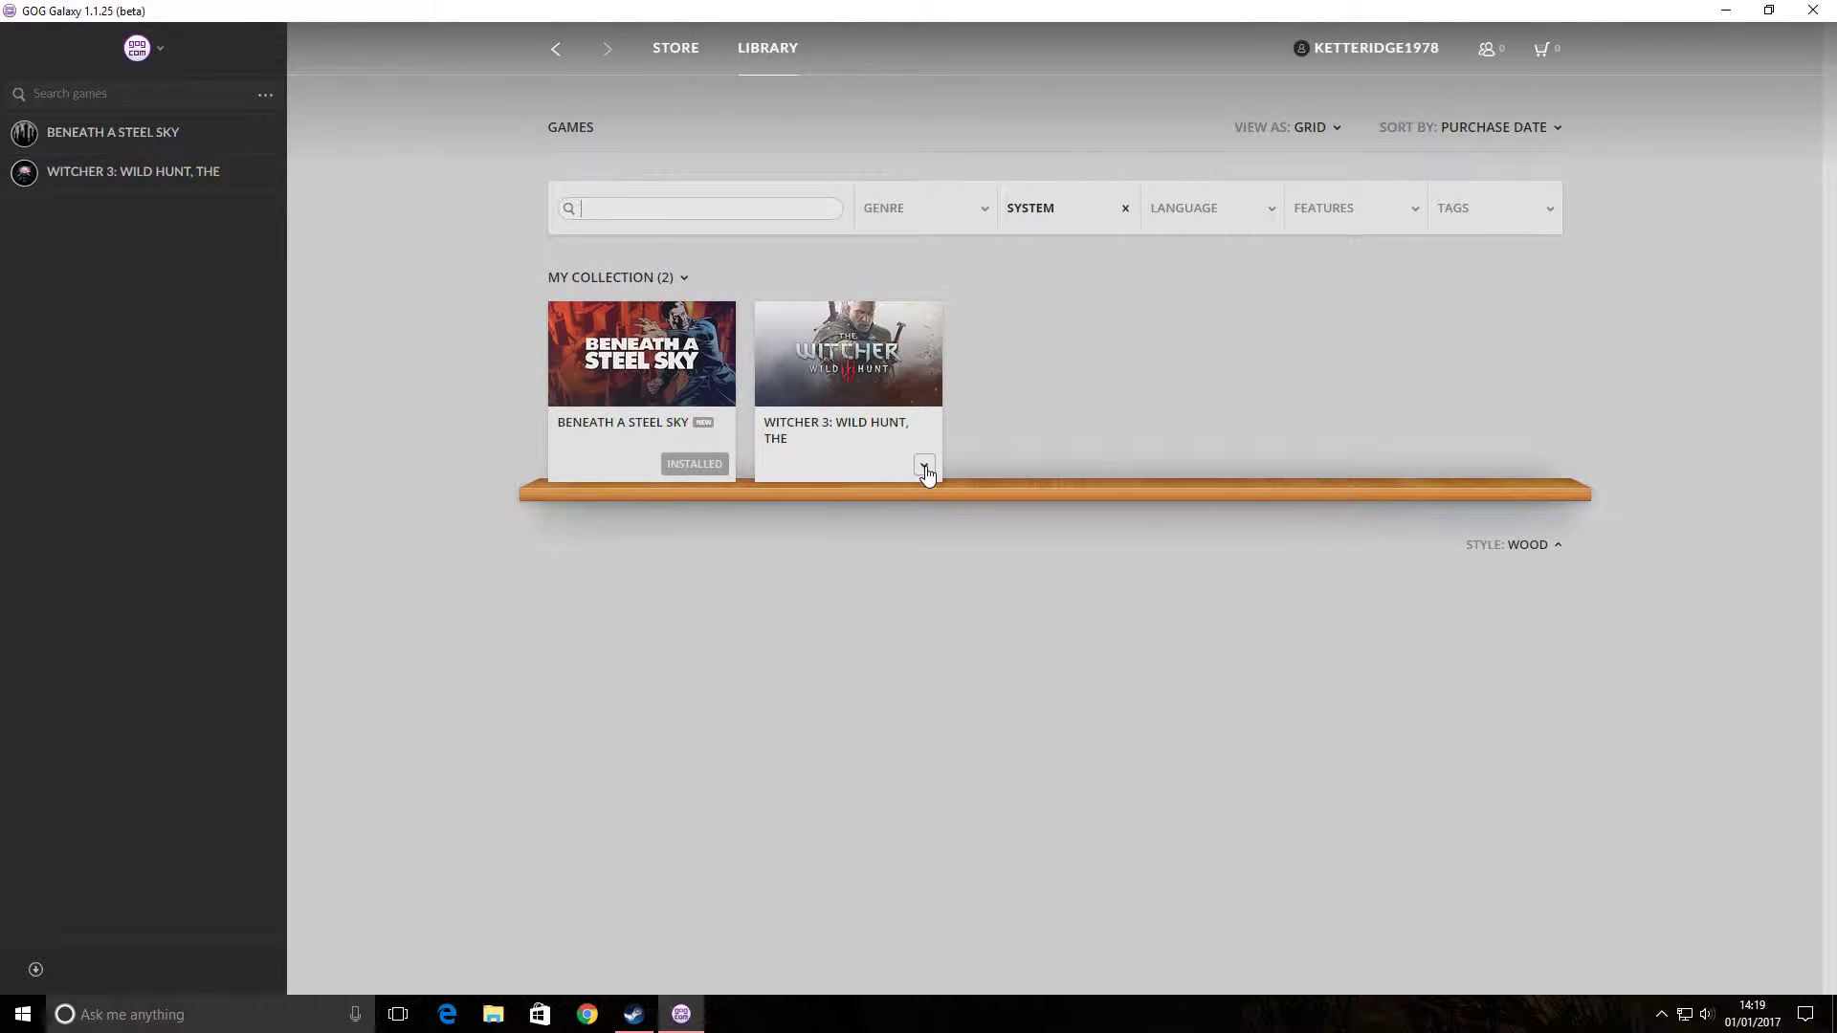
{"action": "left_click", "coordinate": [924, 466]}
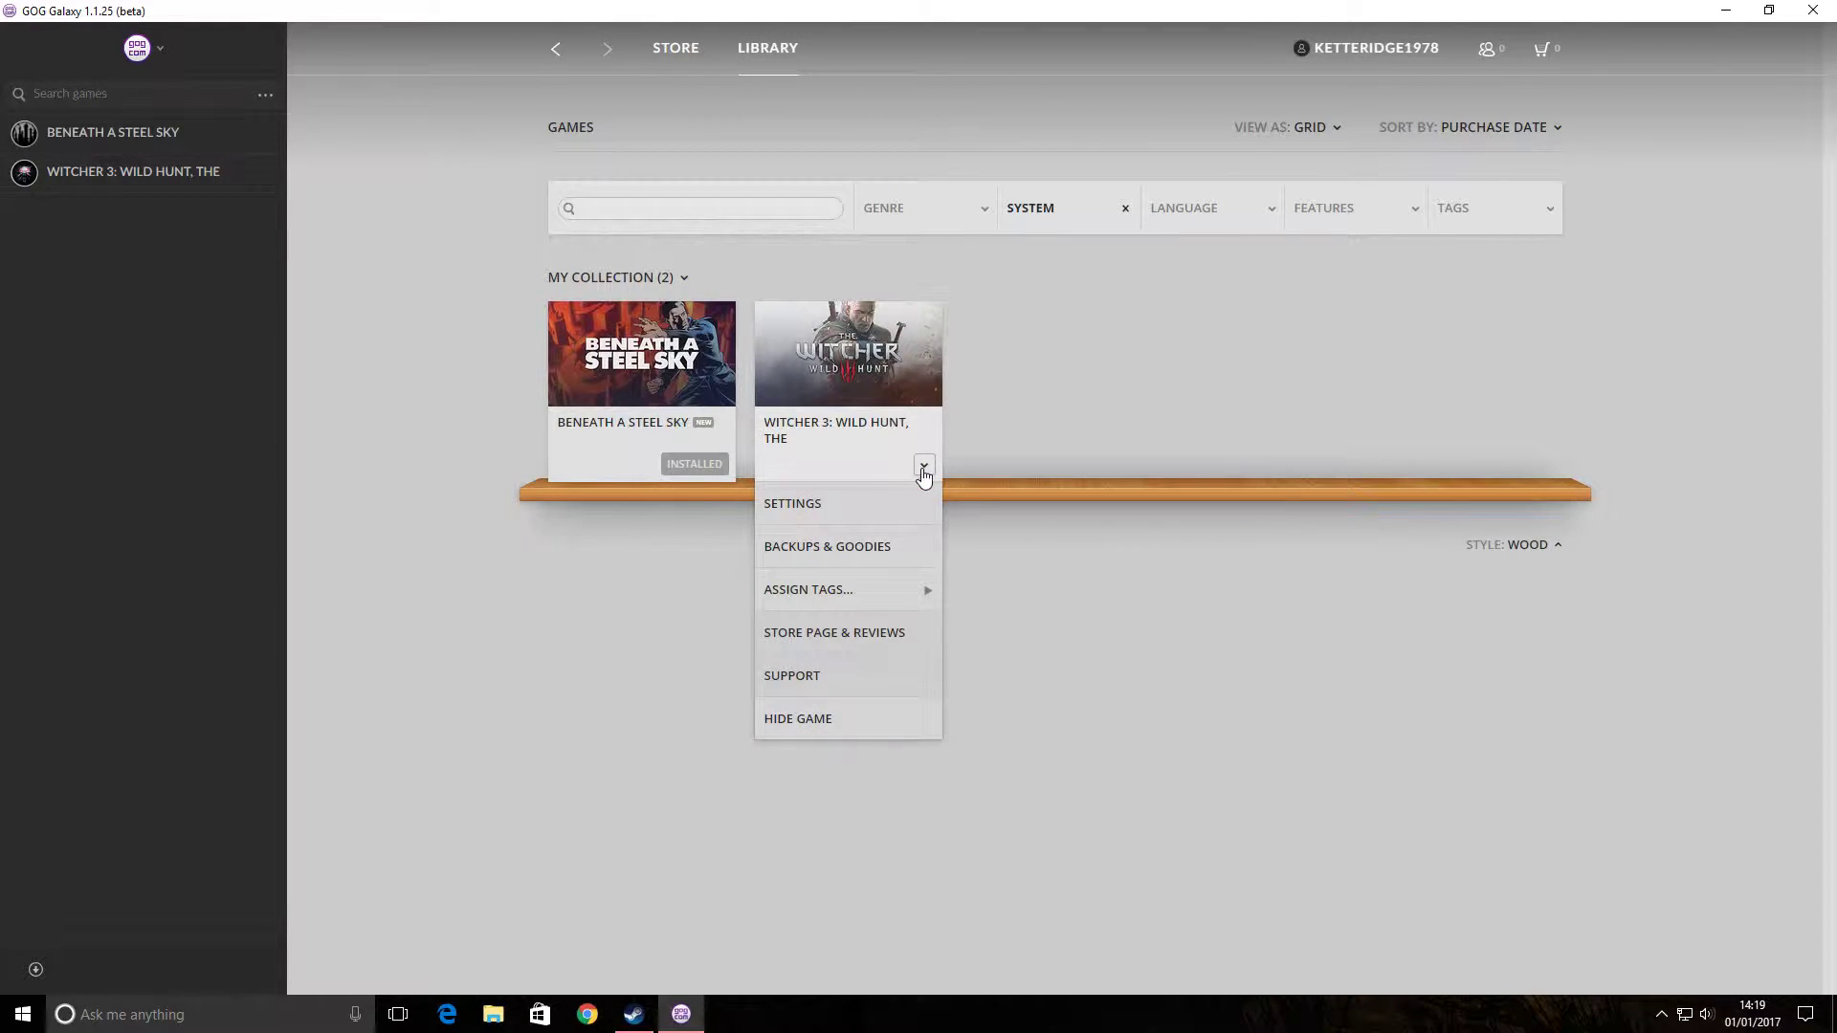
{"action": "left_click", "coordinate": [790, 507]}
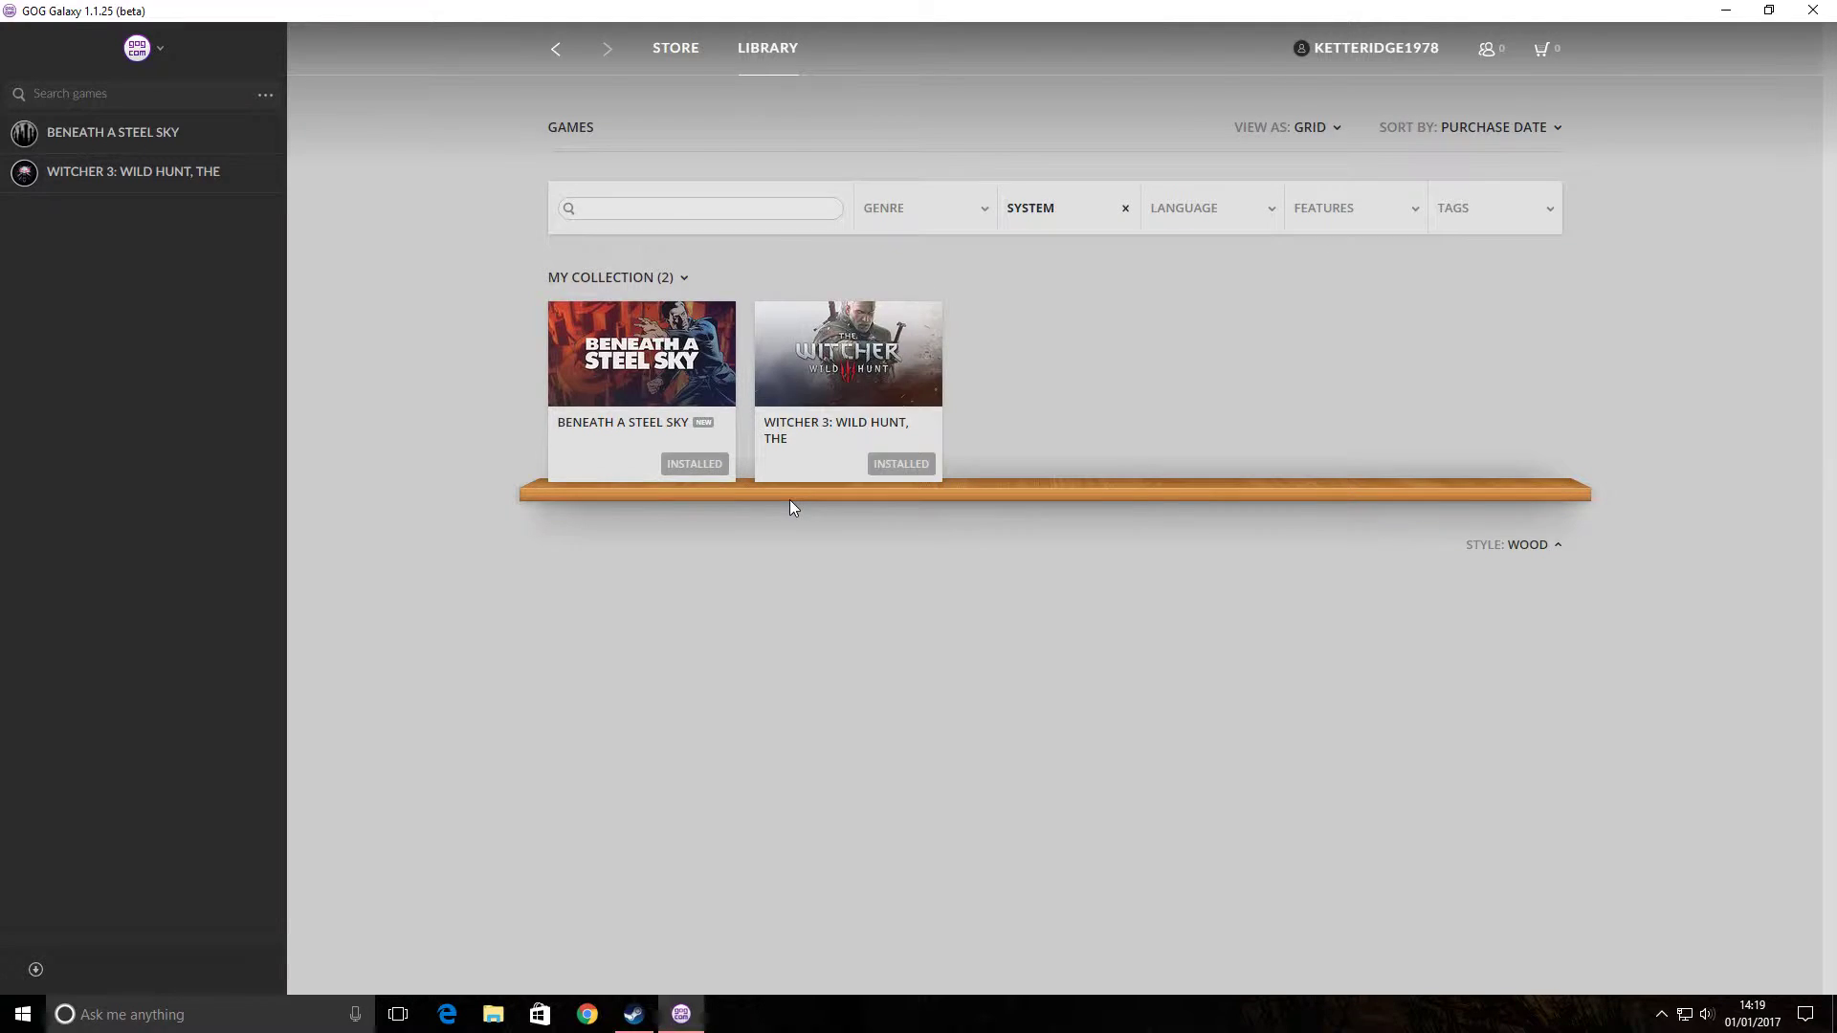
{"action": "left_click", "coordinate": [848, 352]}
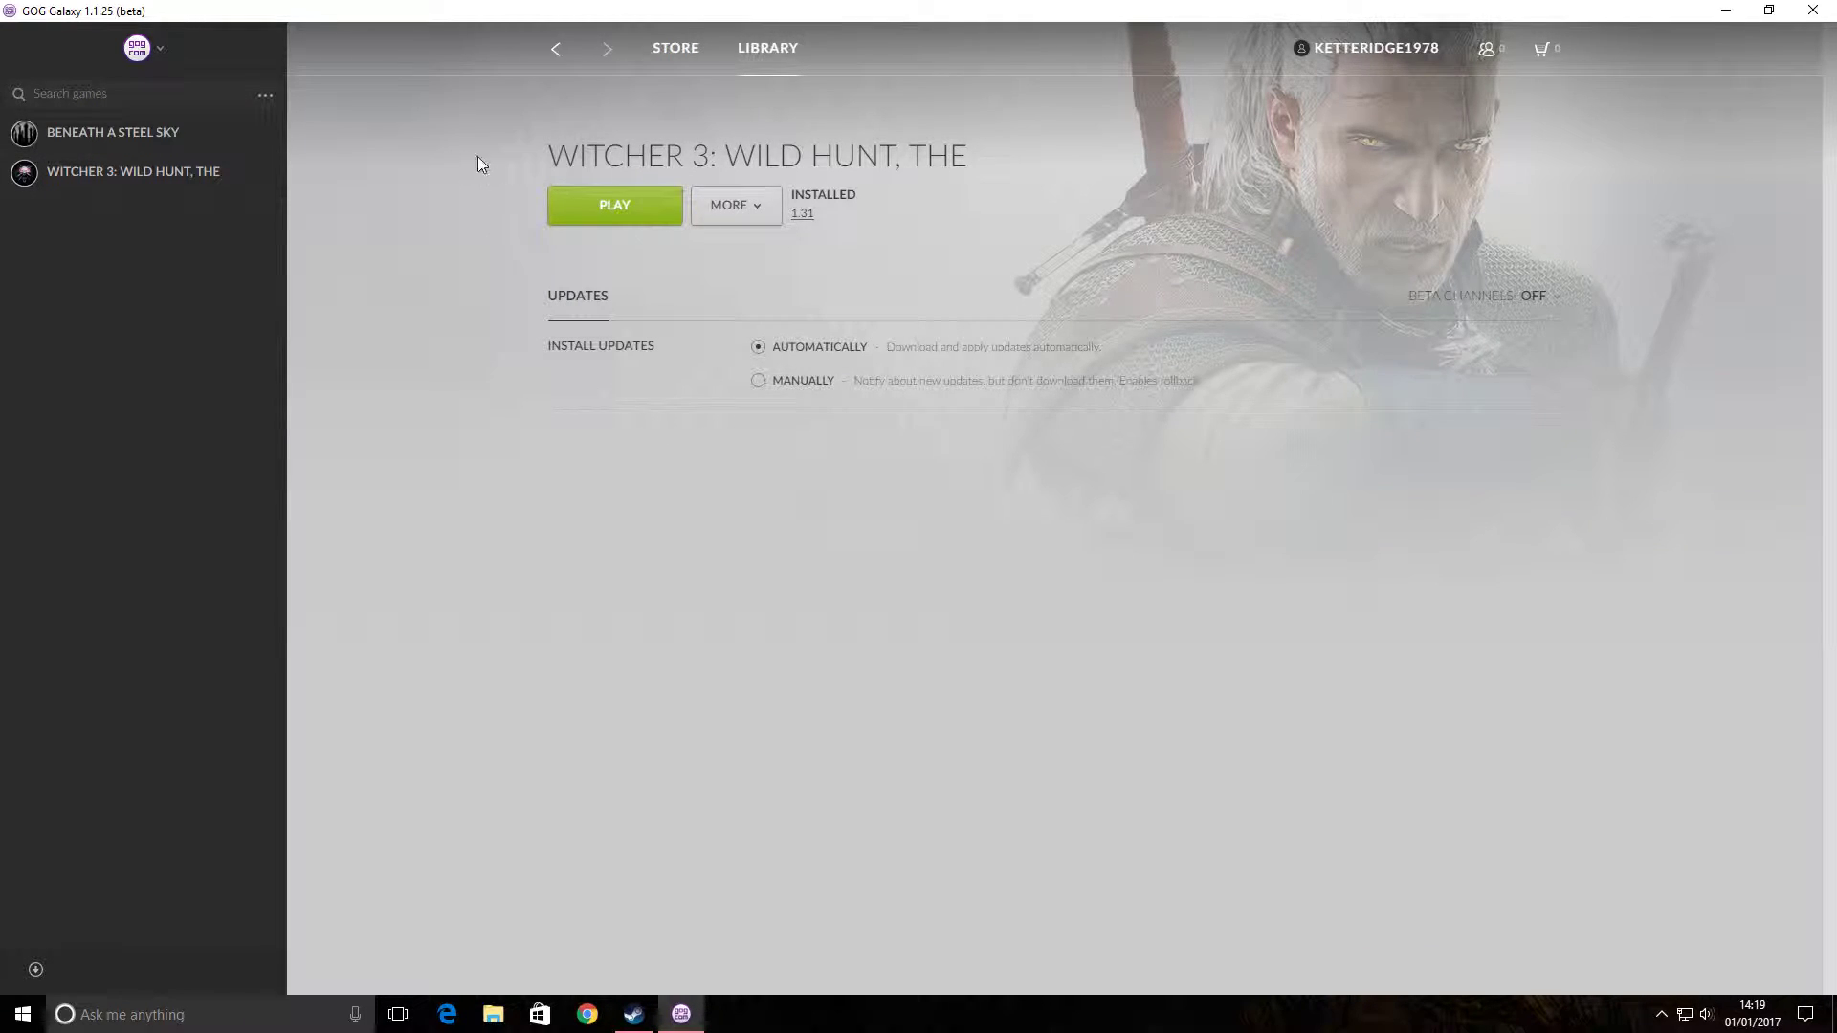
- Choose Verify / Repair from the game's More > Manage installation options
{"action": "left_click", "coordinate": [735, 204]}
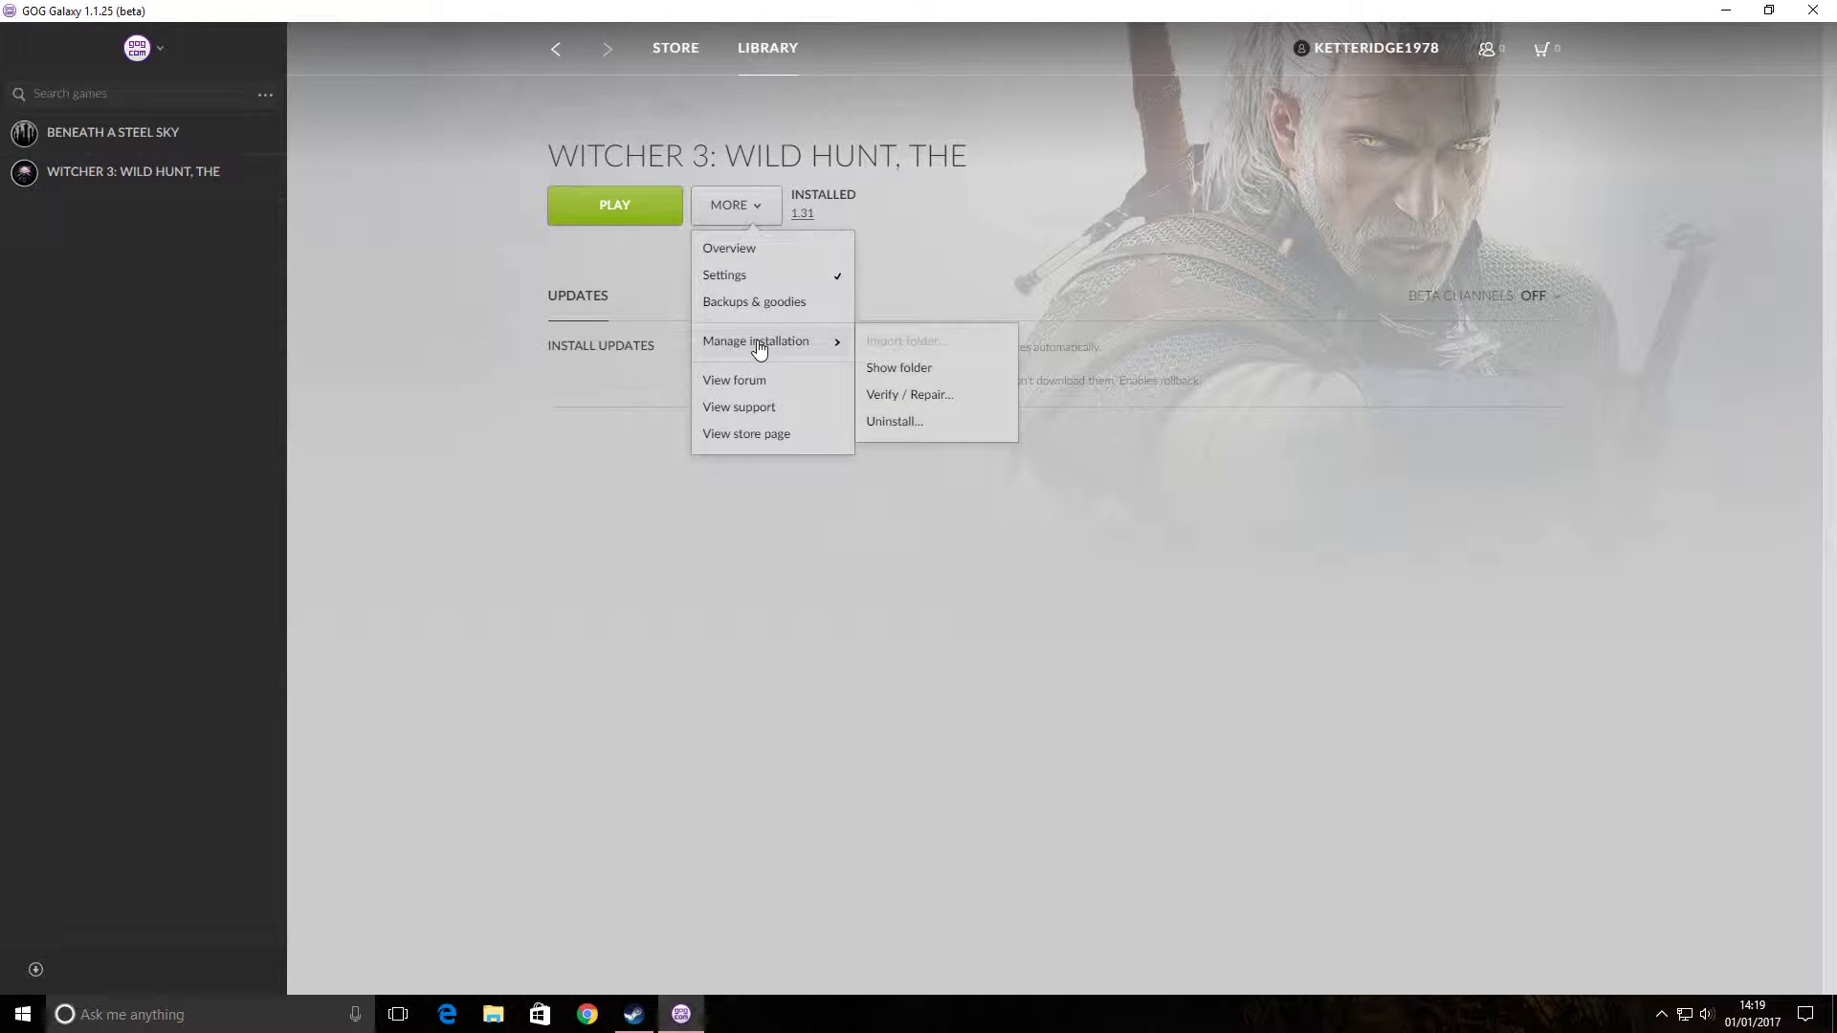
{"action": "left_click", "coordinate": [907, 394]}
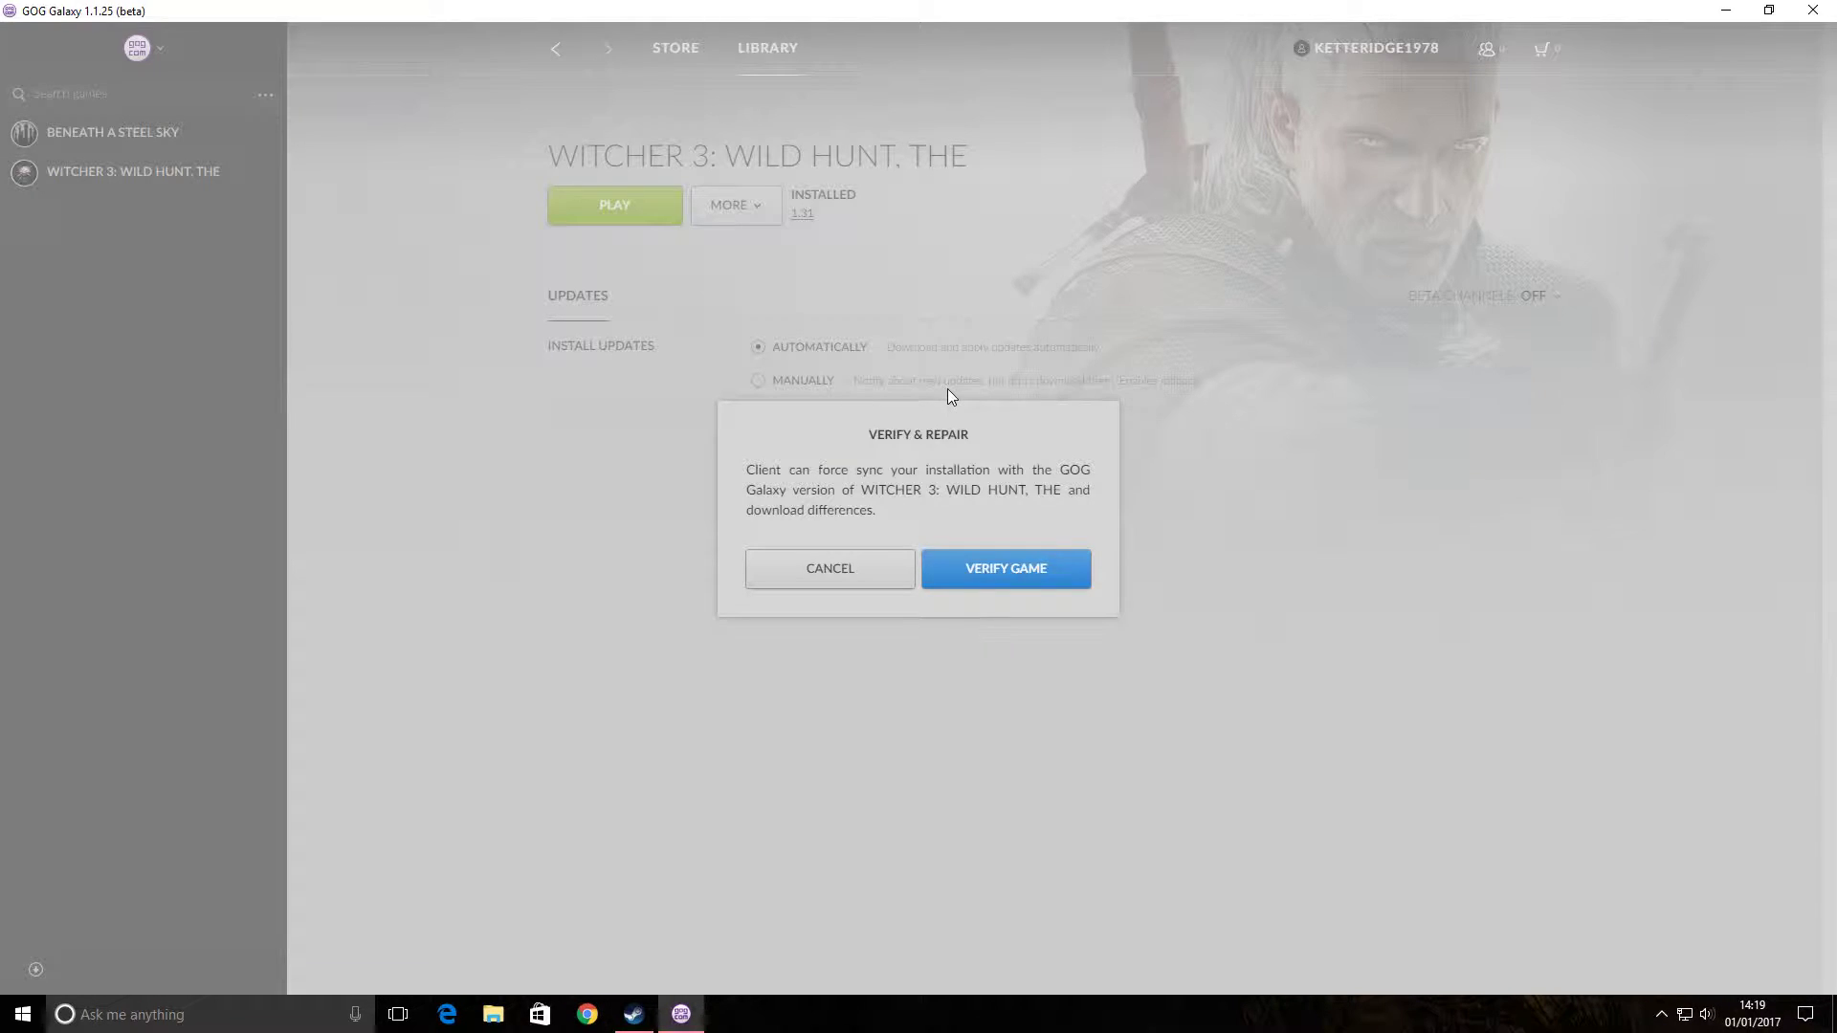
{"action": "mouse_move", "coordinate": [799, 480]}
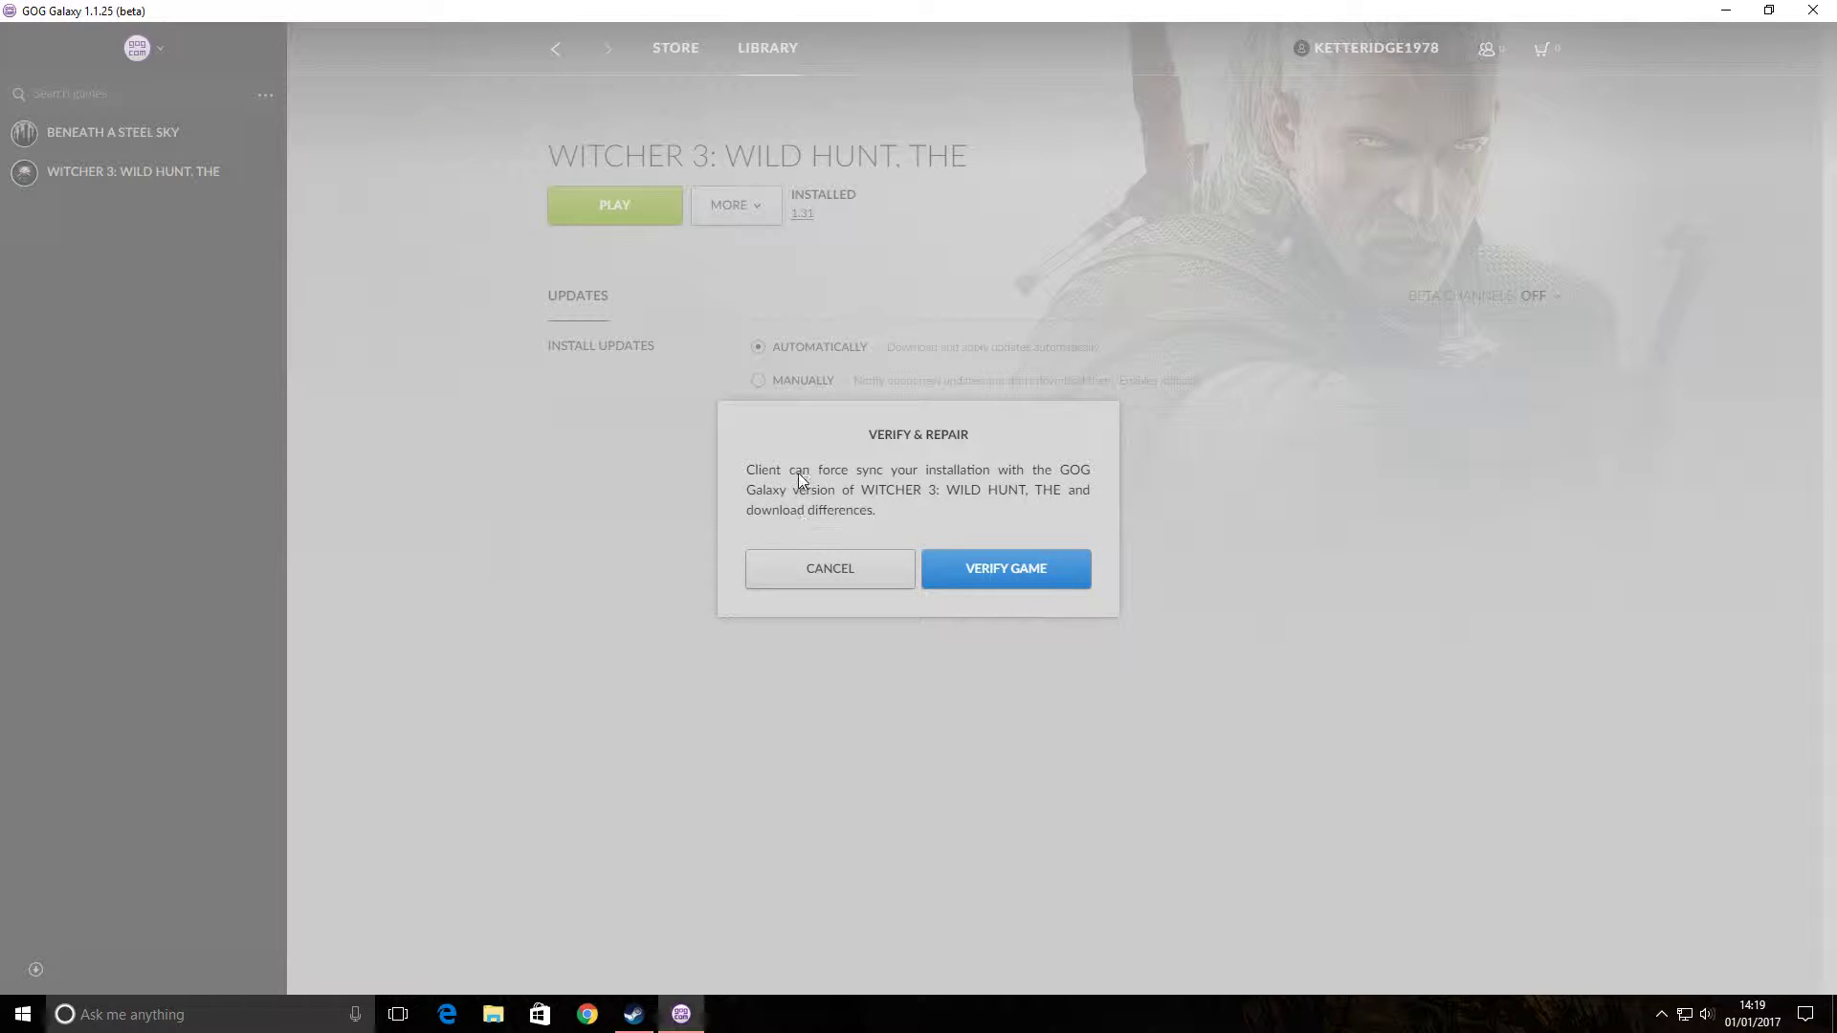
{"action": "mouse_move", "coordinate": [938, 484]}
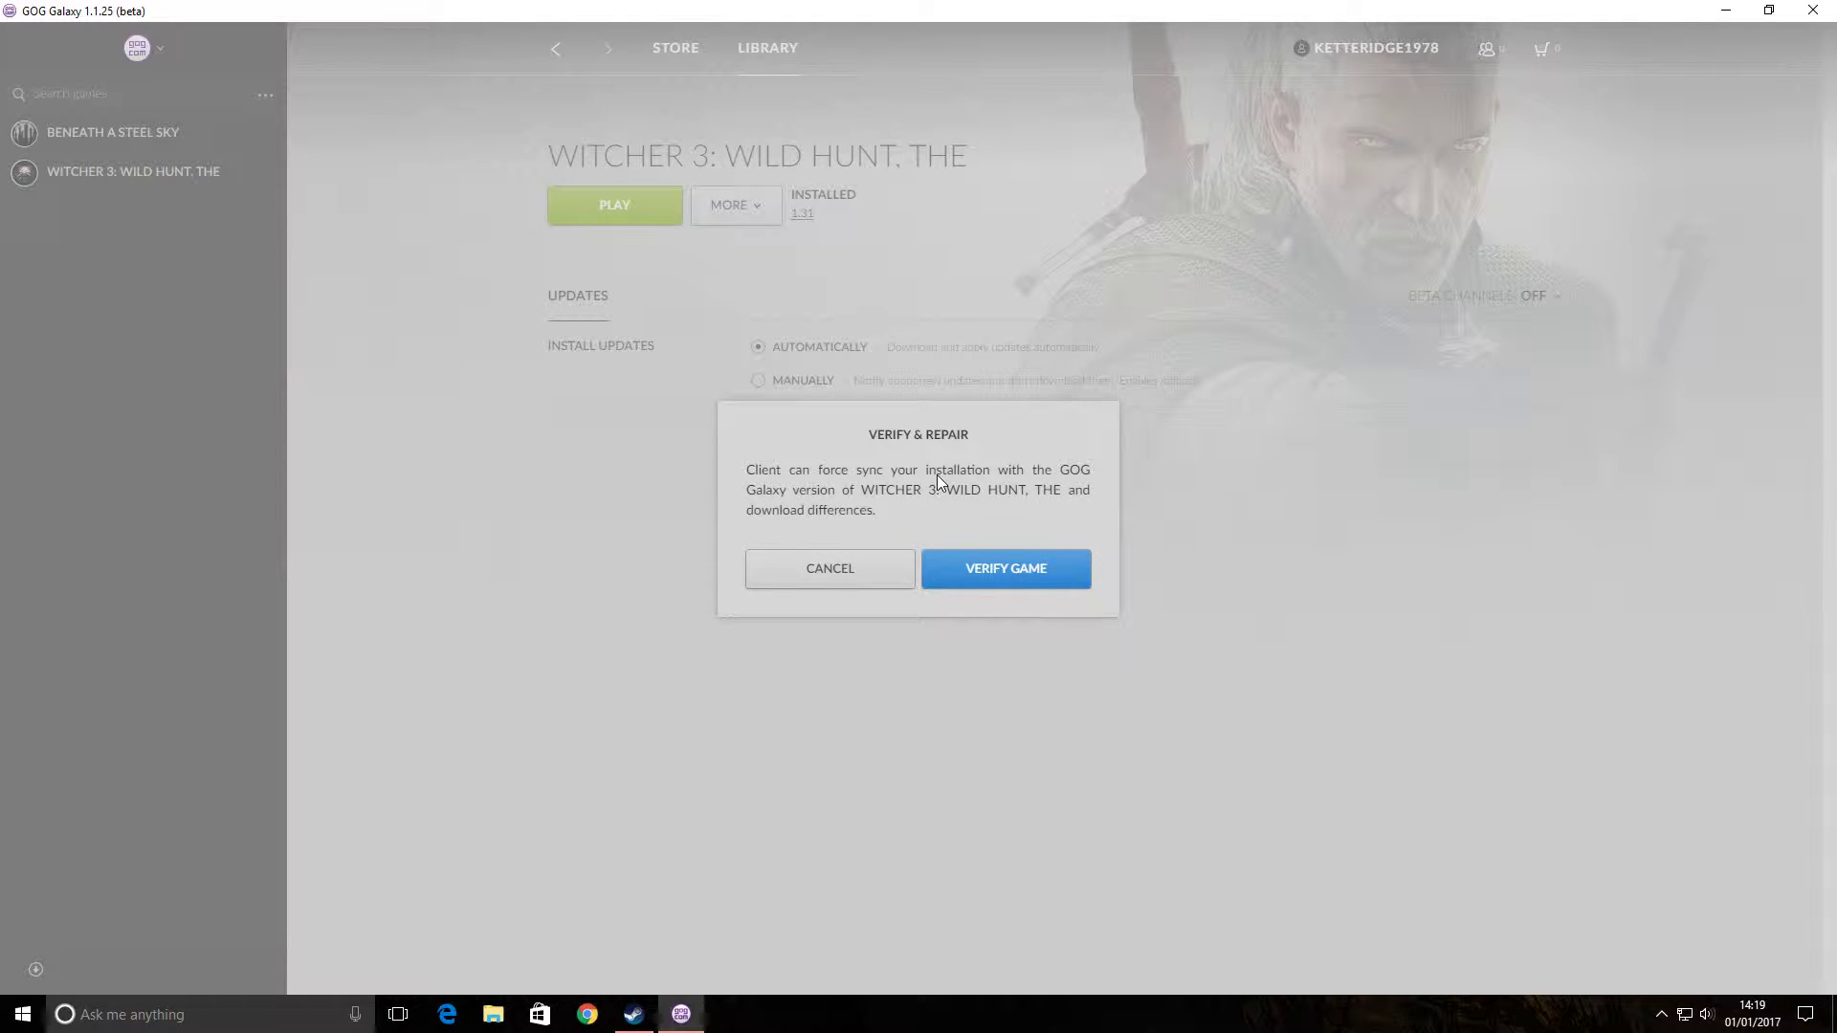
{"action": "mouse_move", "coordinate": [993, 555]}
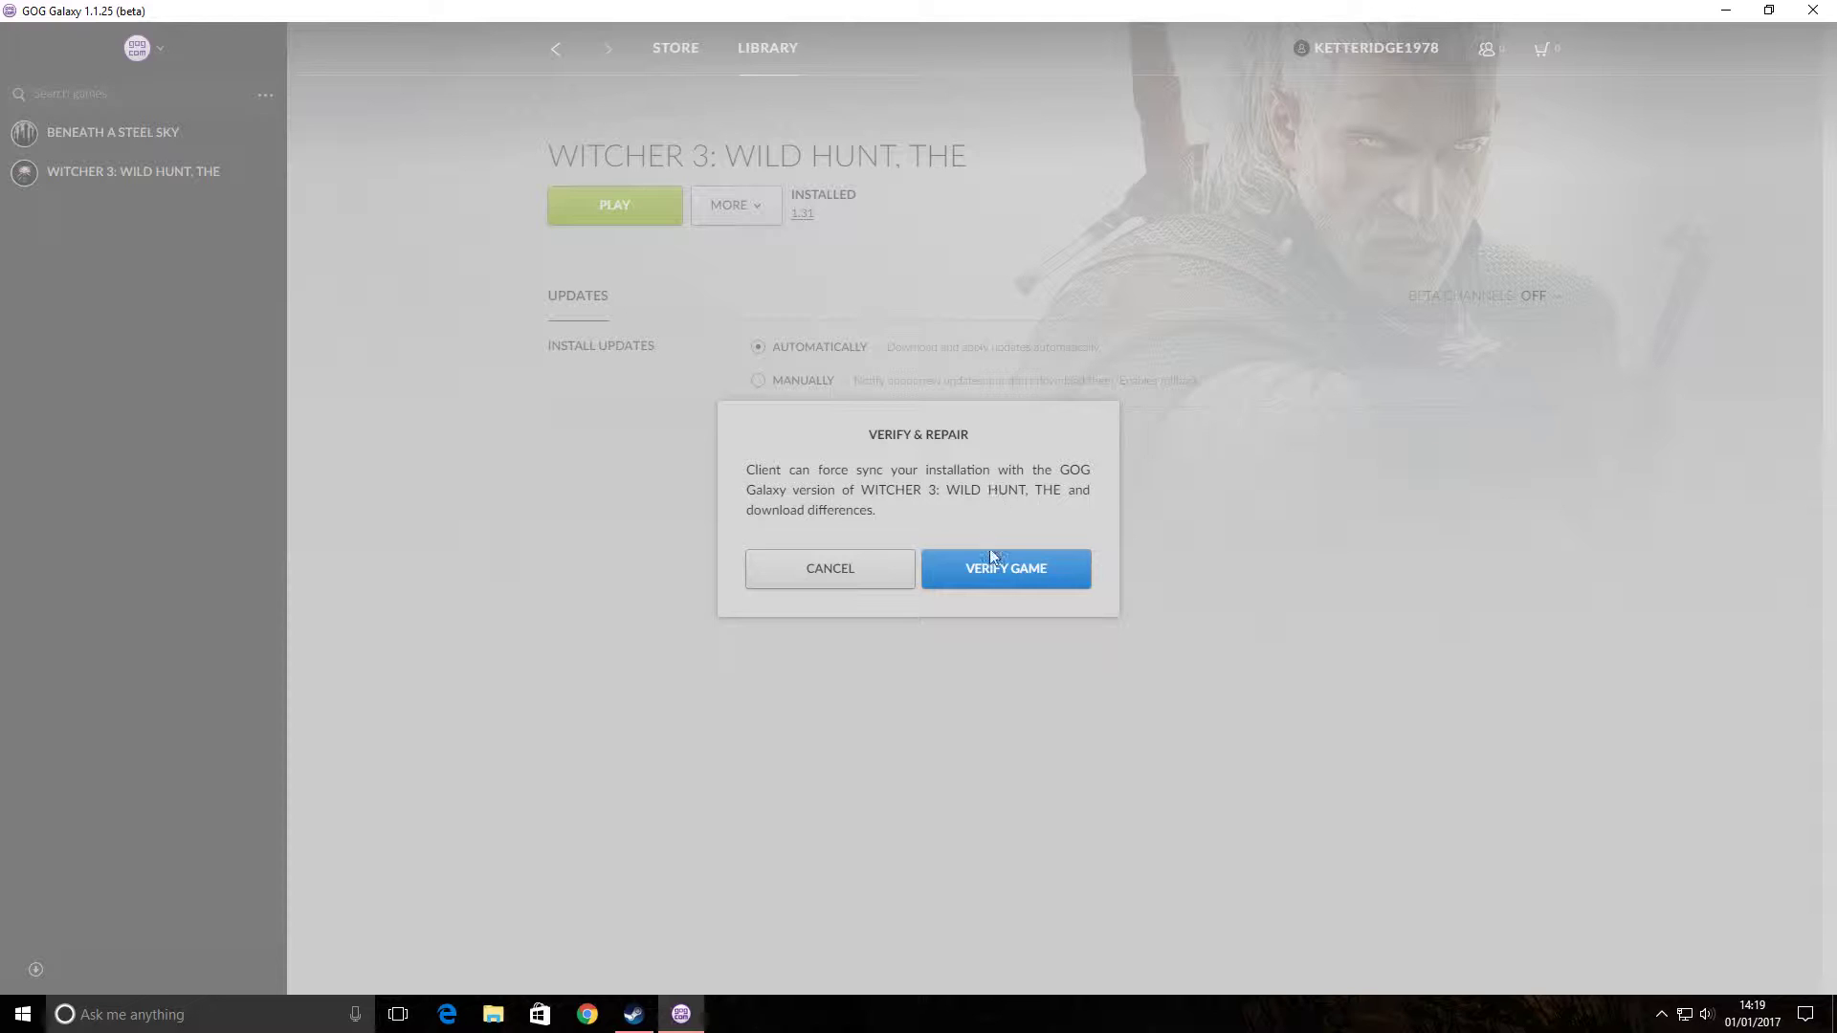
- Confirm Verify Game so Witcher 3 begins updating and fetching its file list
{"action": "left_click", "coordinate": [1004, 568]}
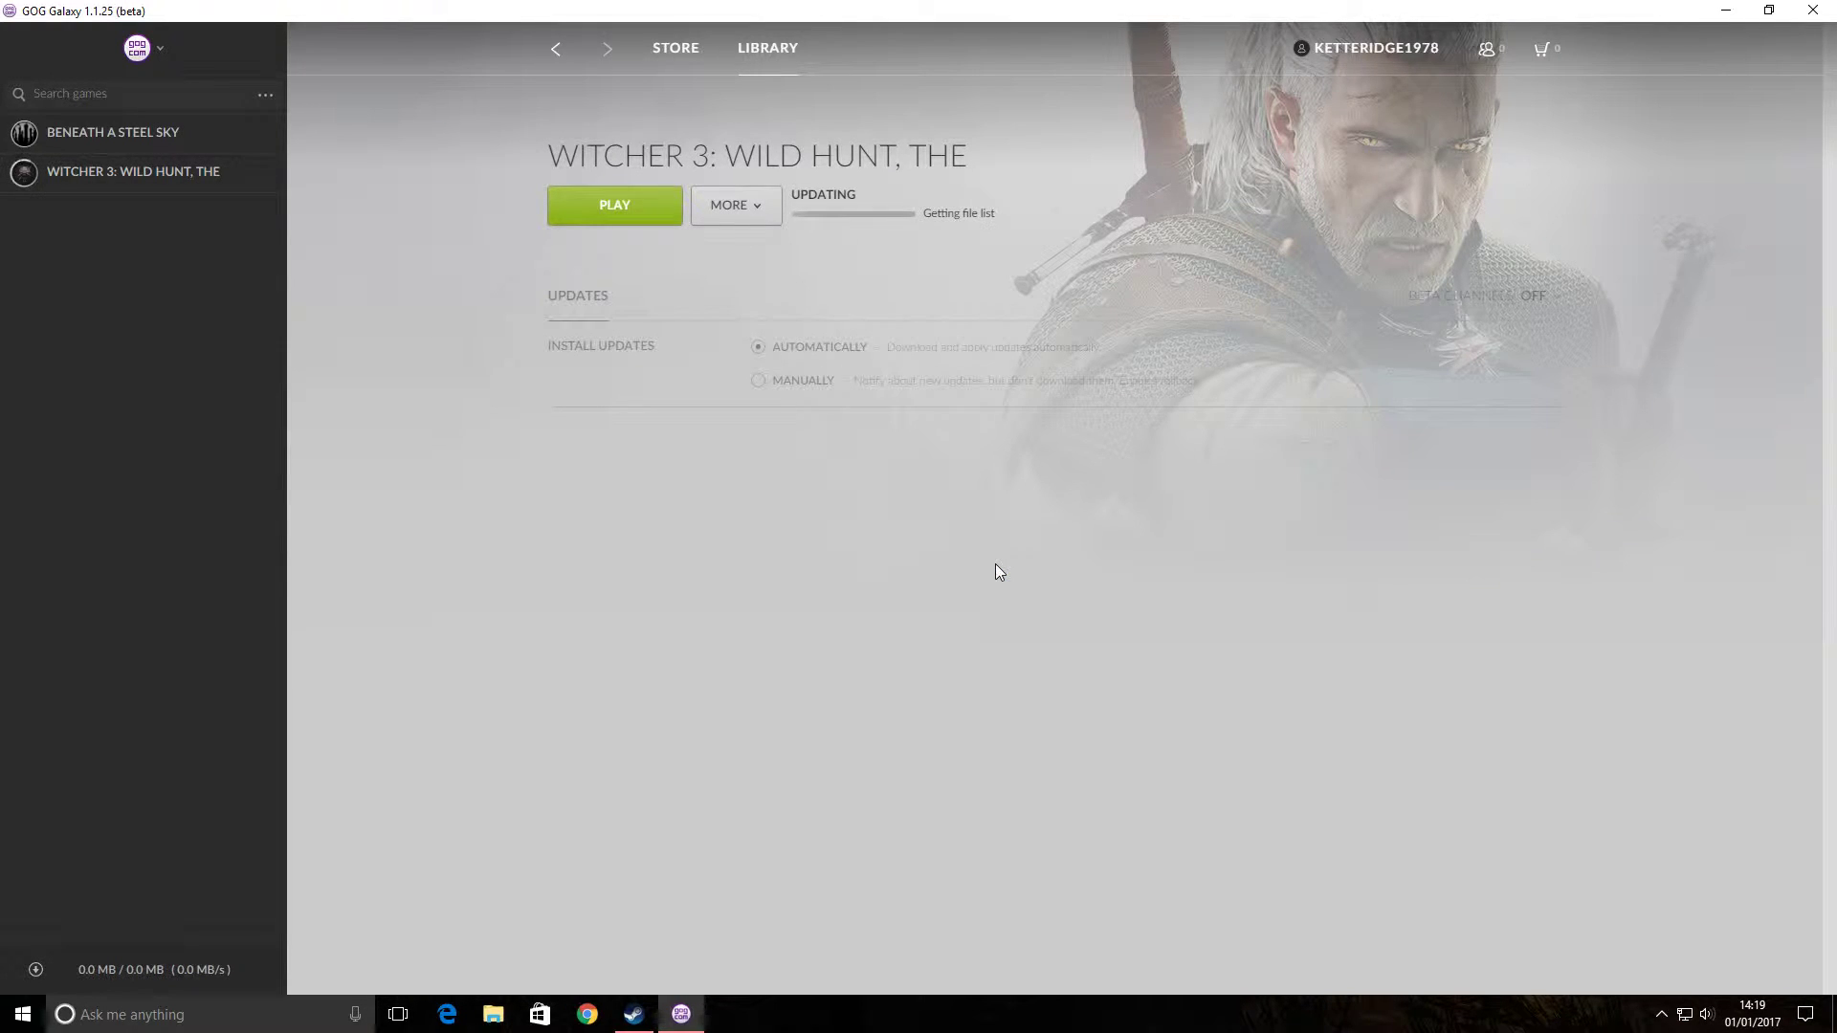
{"action": "mouse_move", "coordinate": [744, 222]}
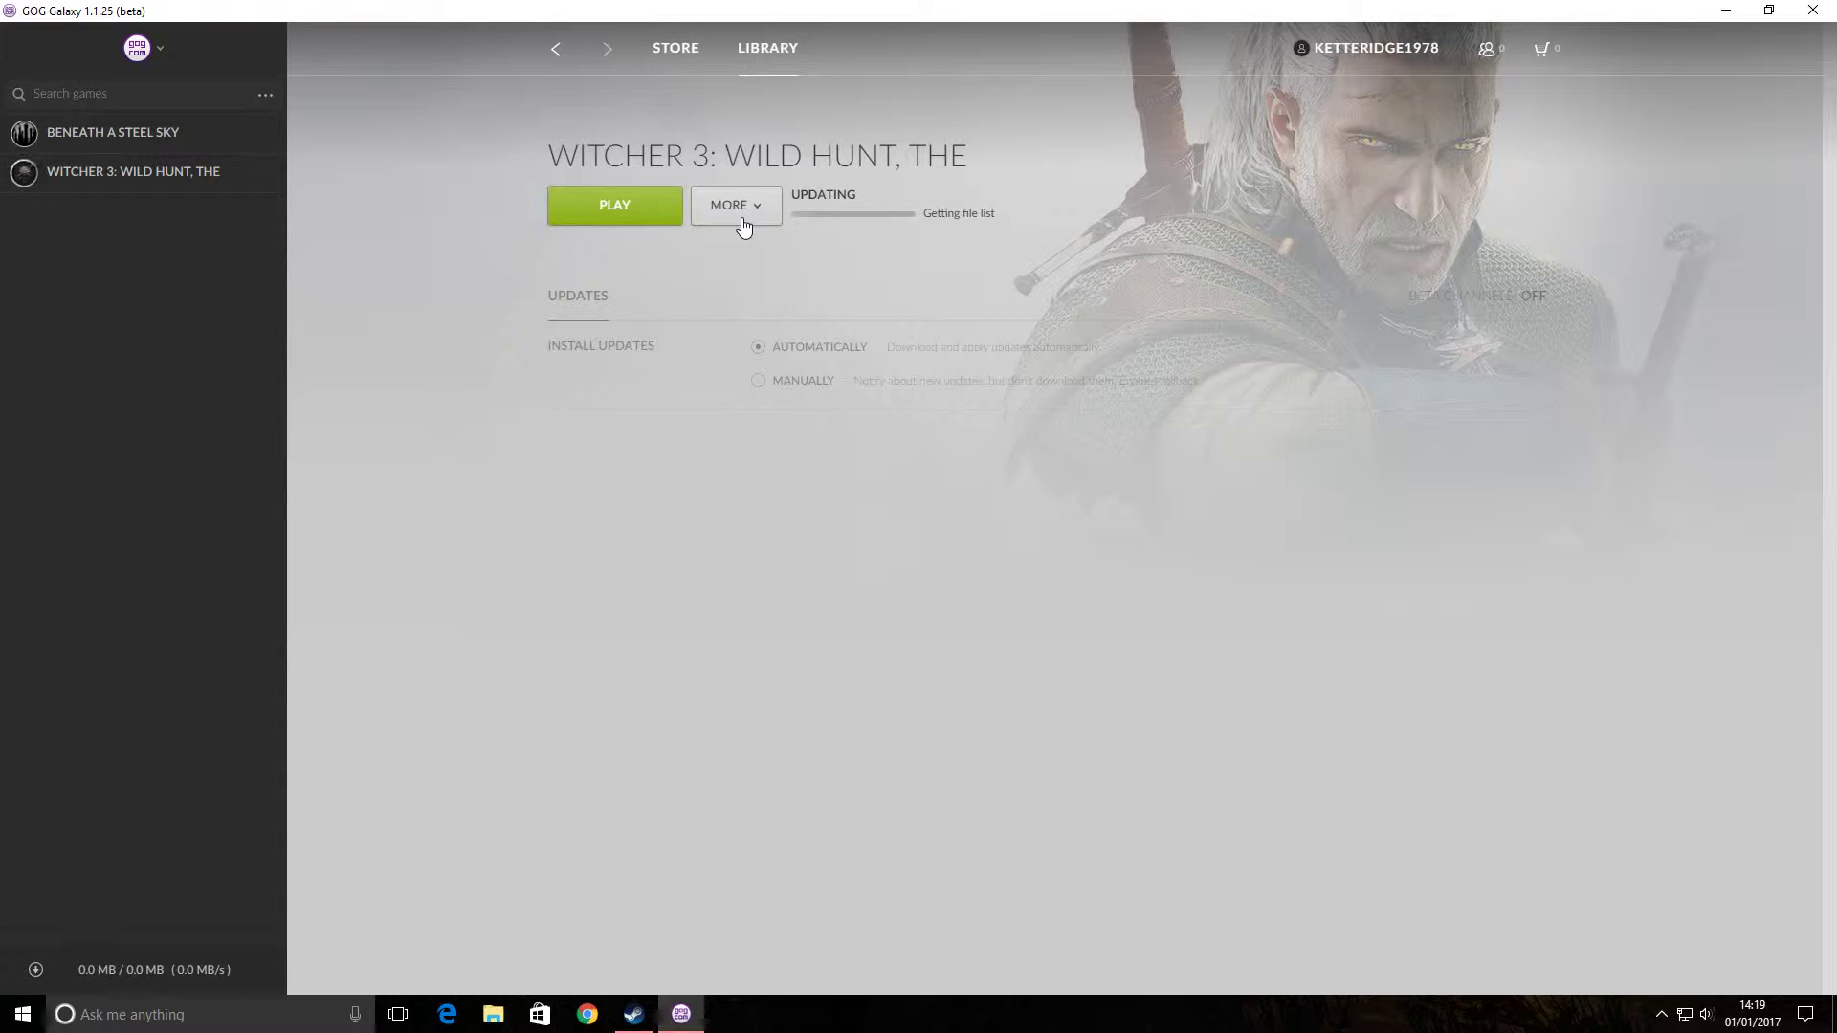
{"action": "mouse_move", "coordinate": [761, 202]}
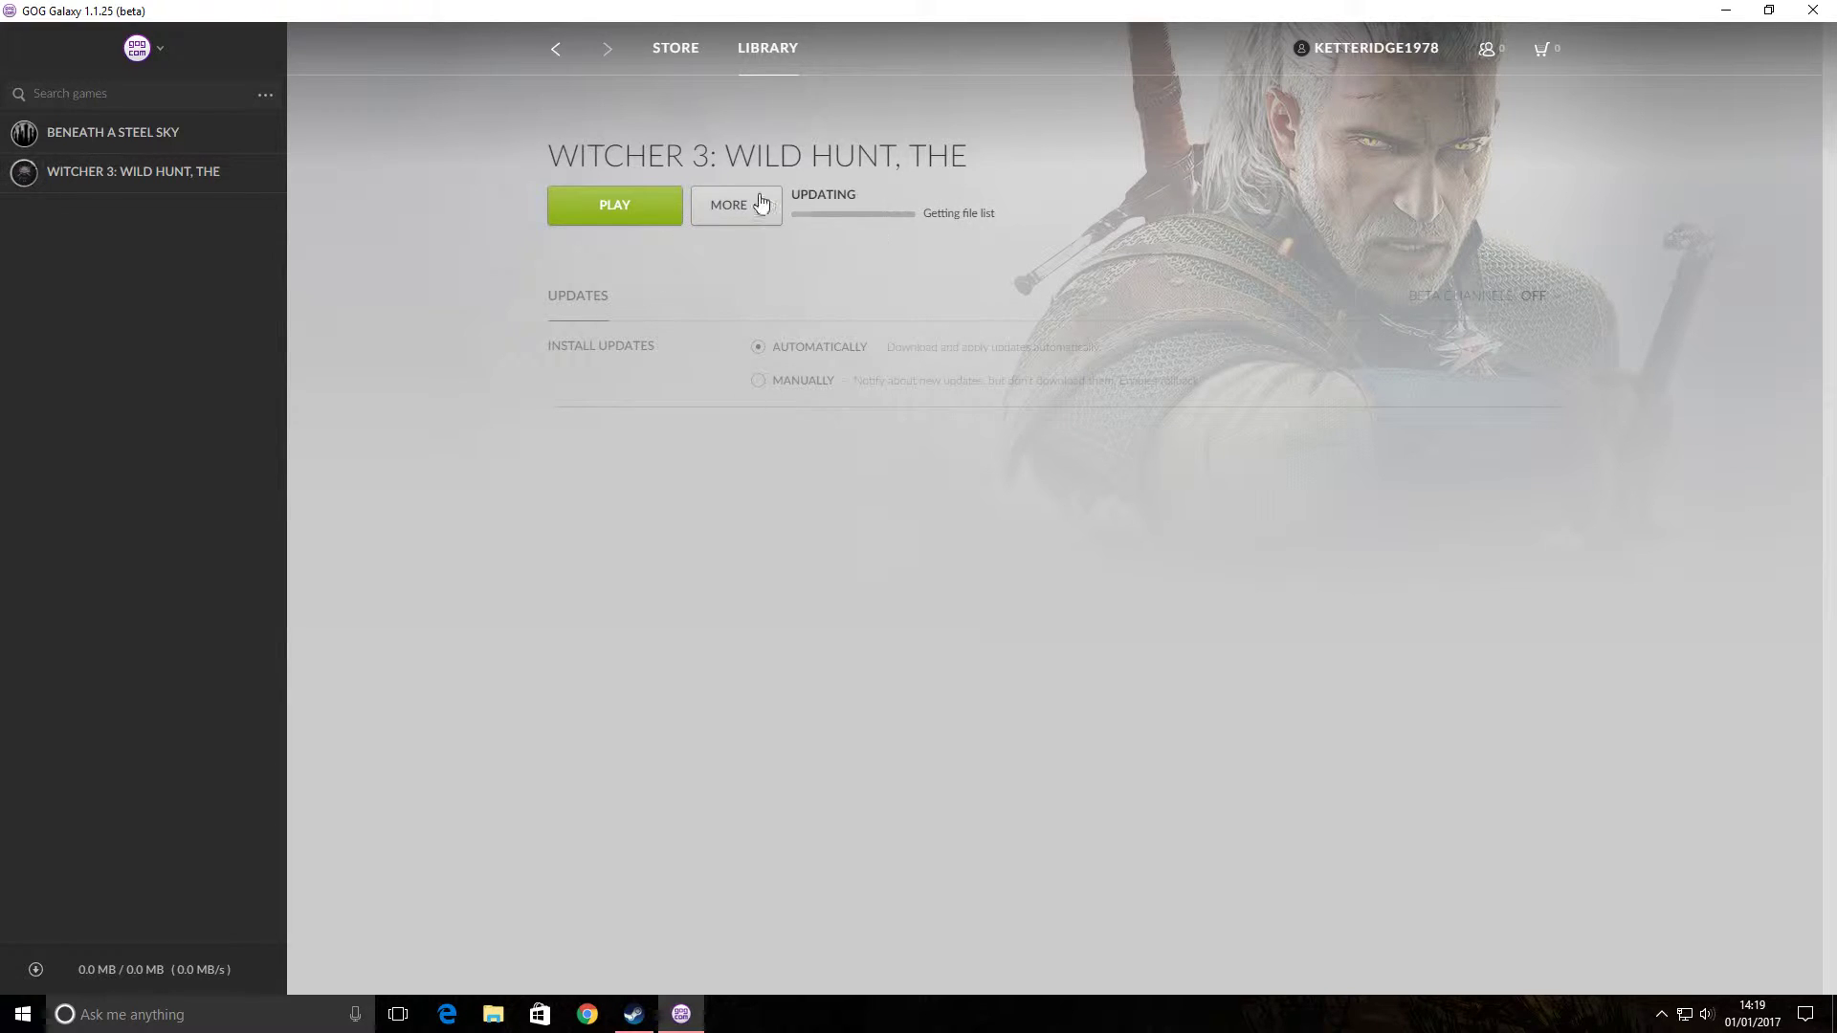
{"action": "mouse_move", "coordinate": [865, 243]}
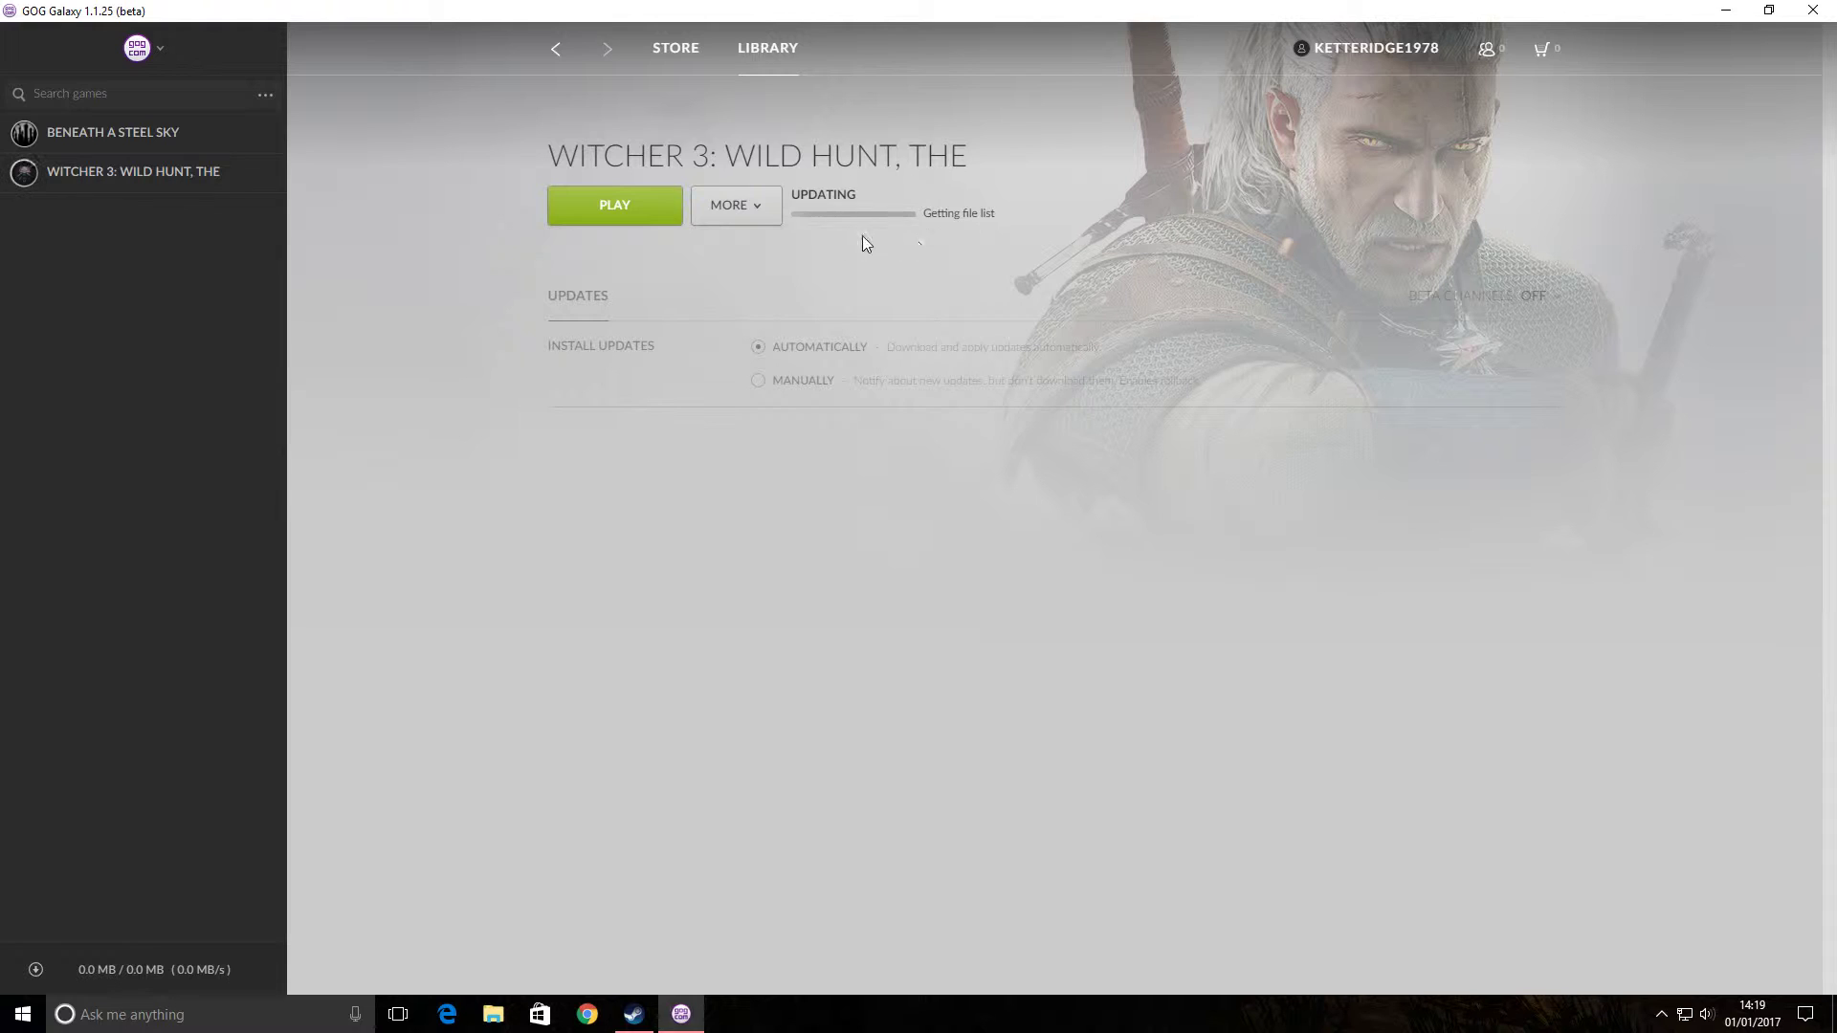
{"action": "mouse_move", "coordinate": [1016, 325]}
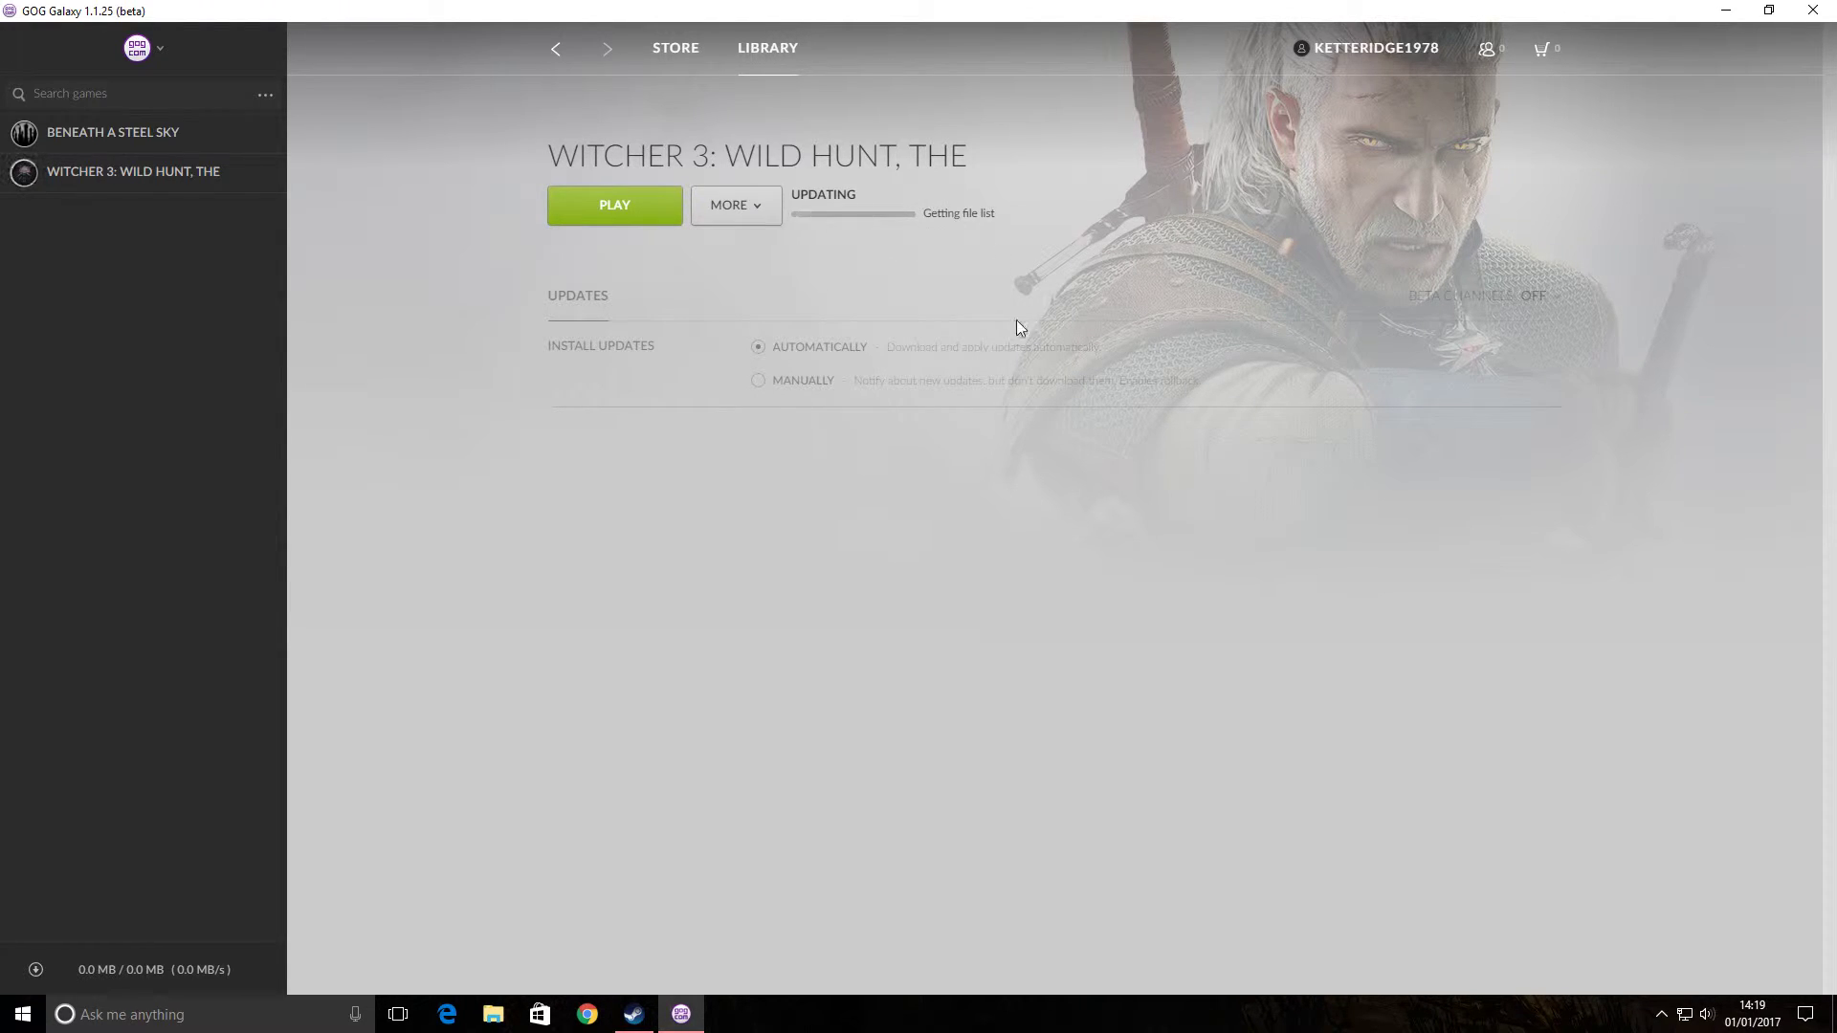